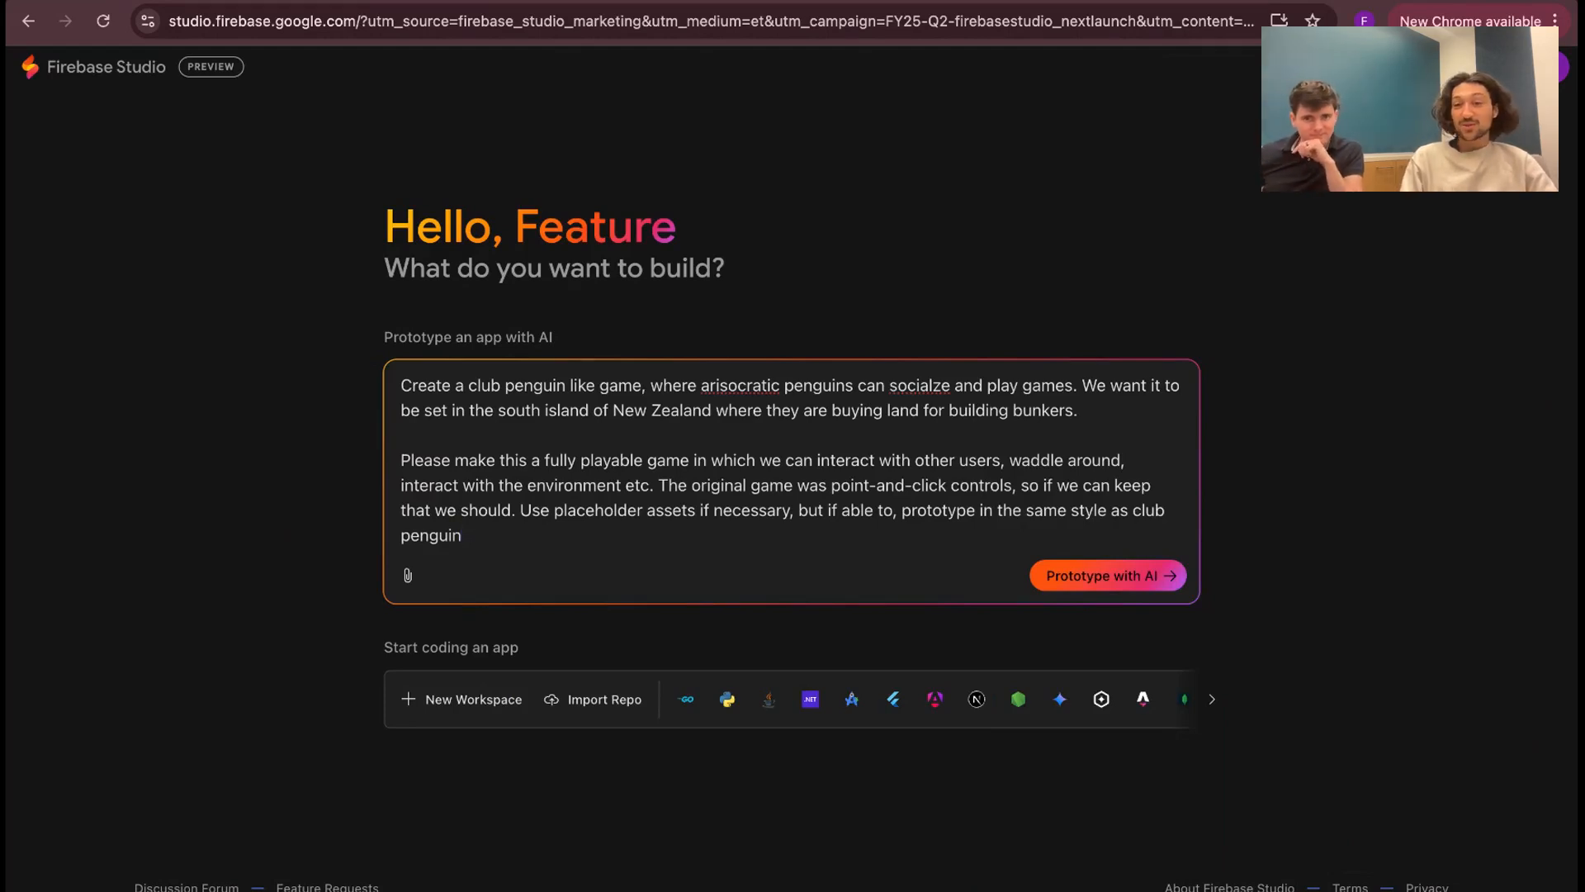
Submit the penguin game prompt and review the Fjord Penguins blueprint's five features and style guidelines
click(1102, 575)
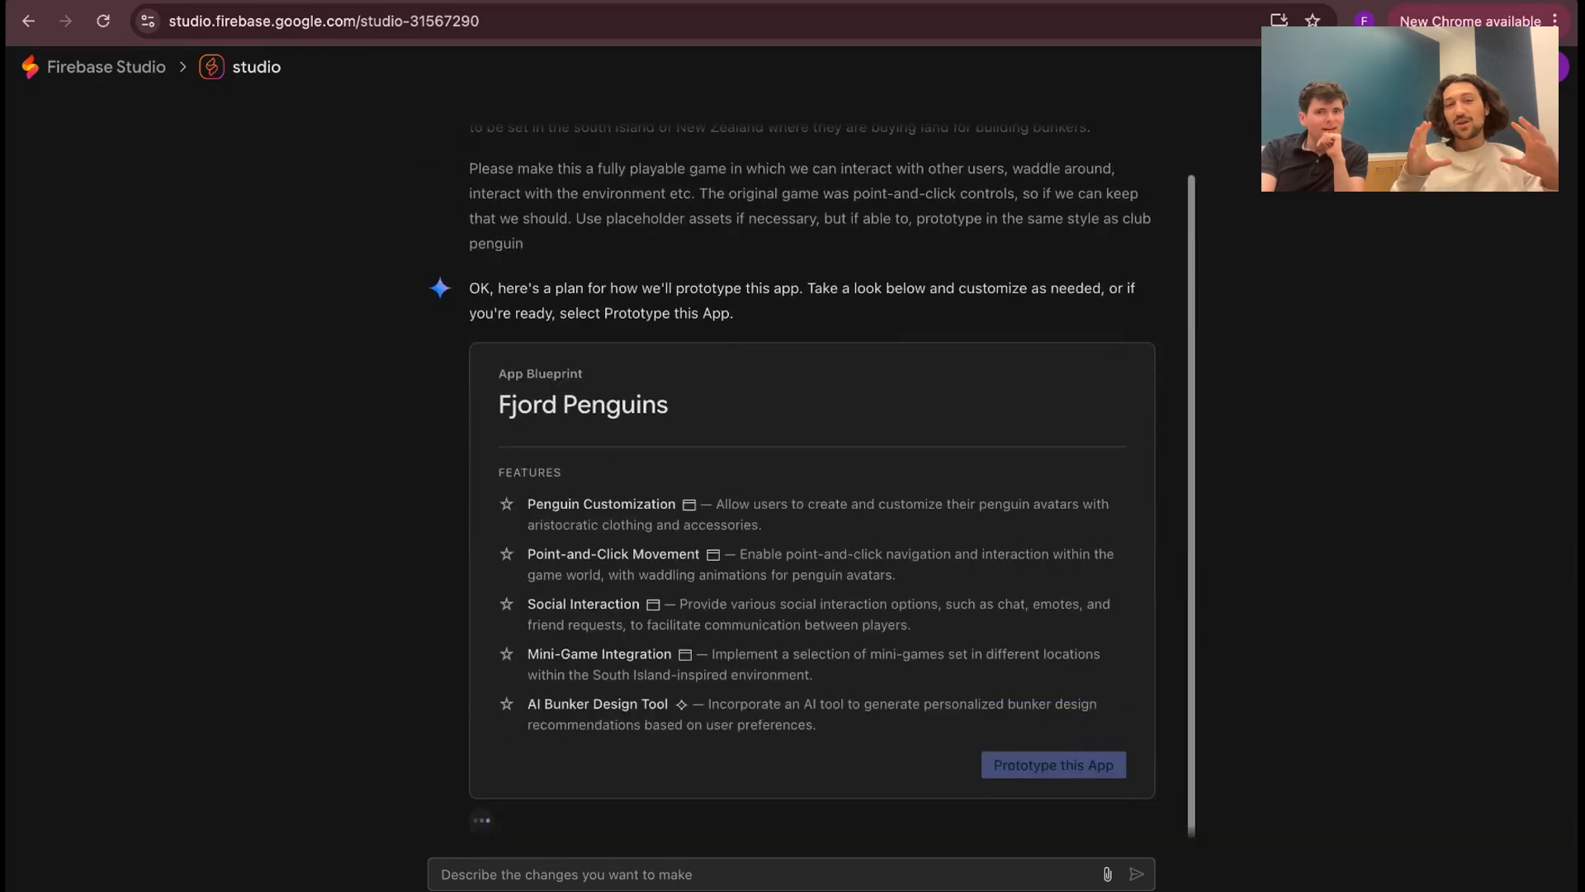
scroll(down, 3)
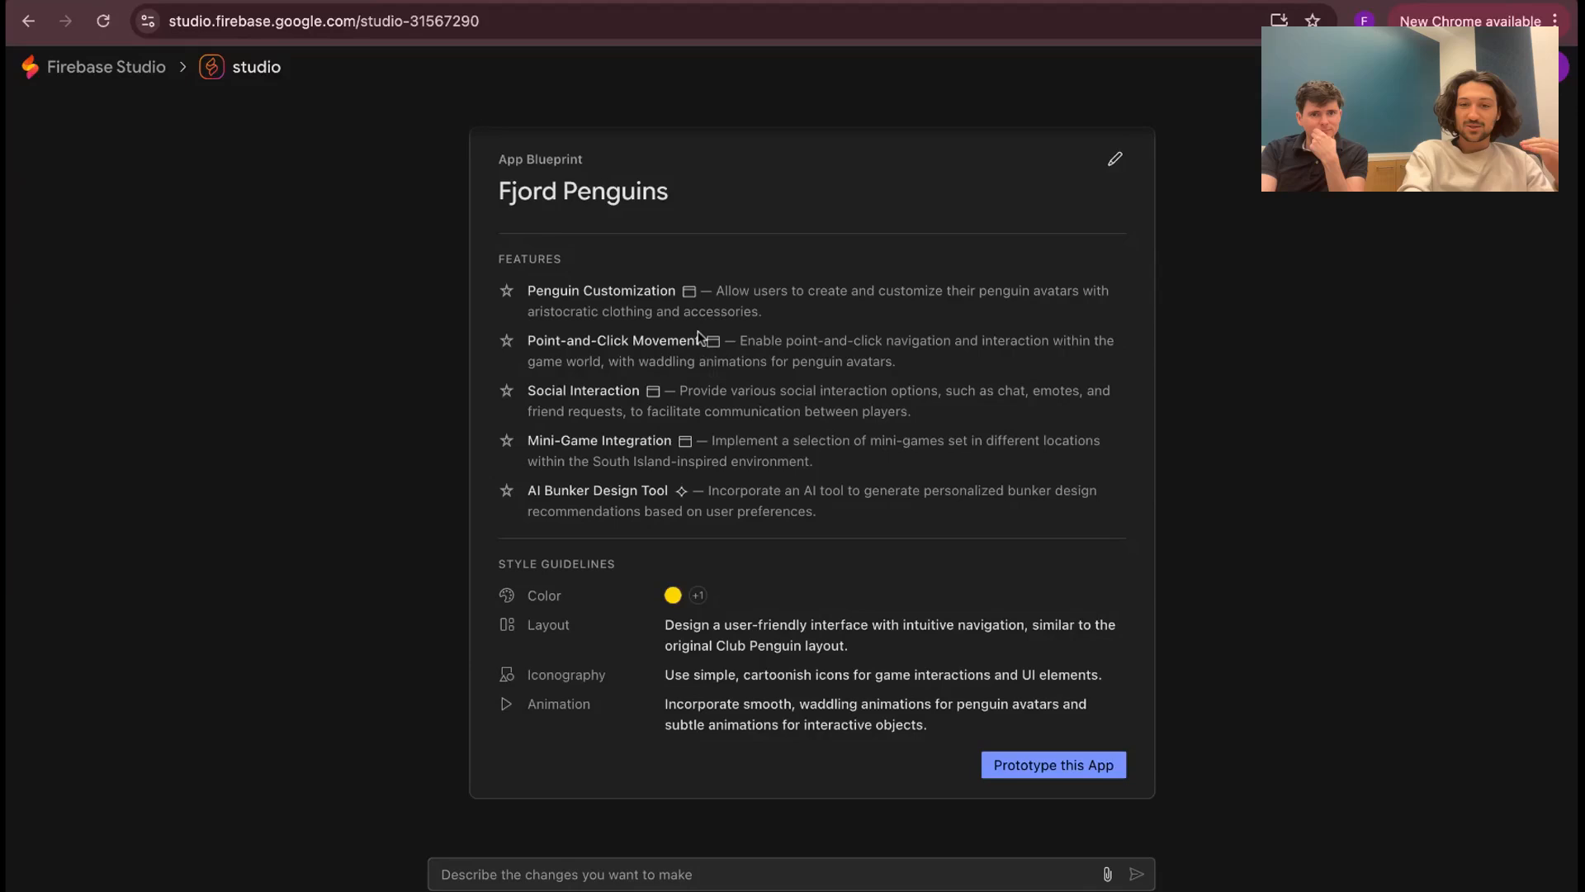
mouse_move(632, 307)
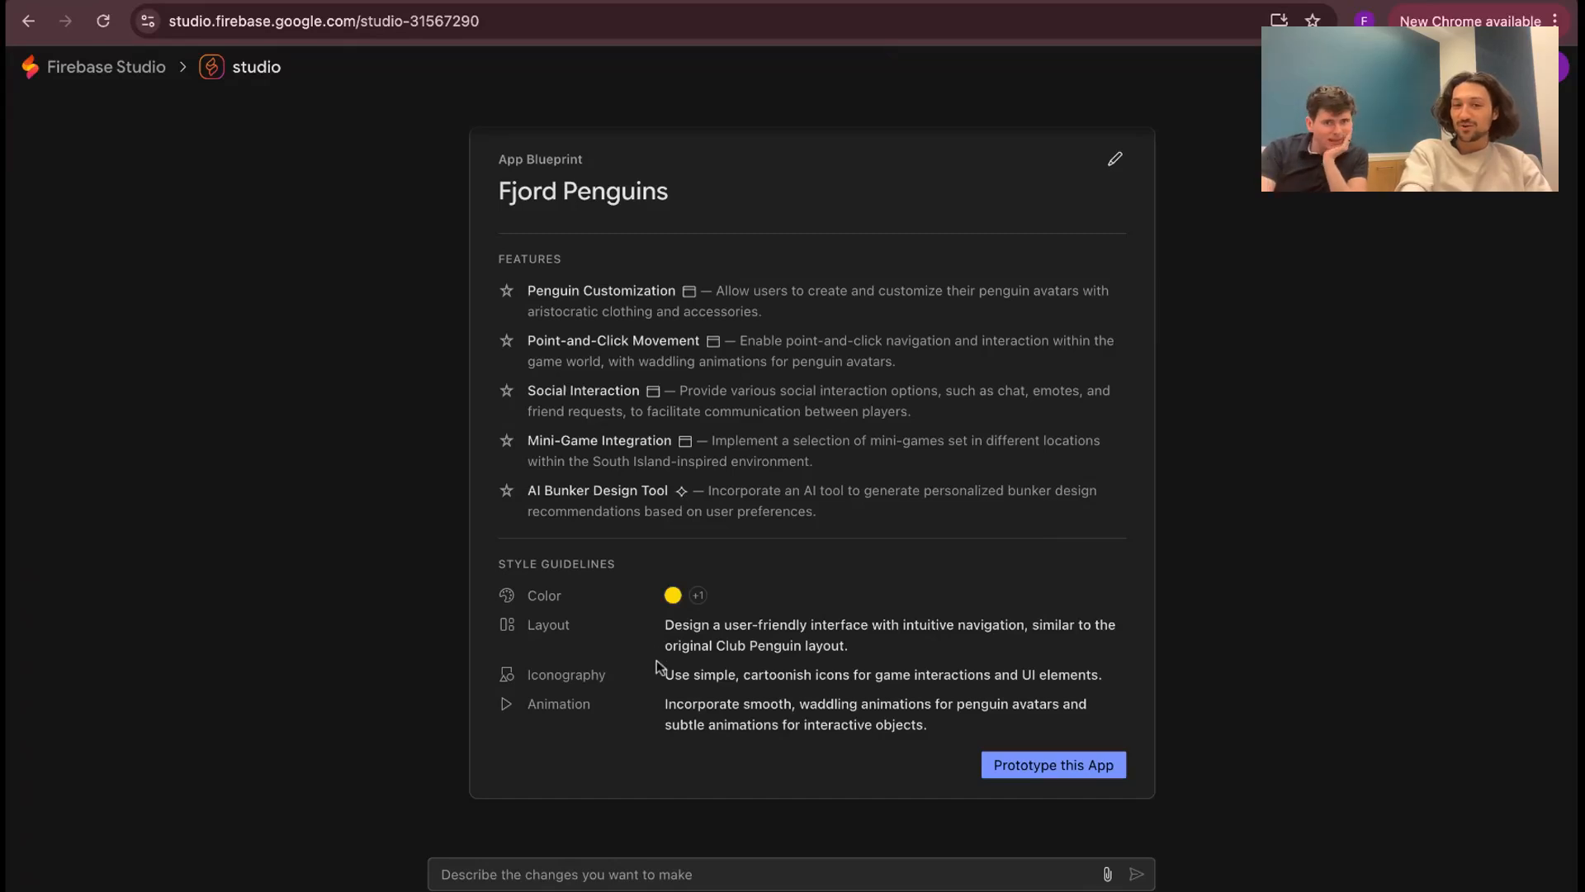
Build the Fjord Penguins prototype from the blueprint and add the Gemini API key
click(1052, 764)
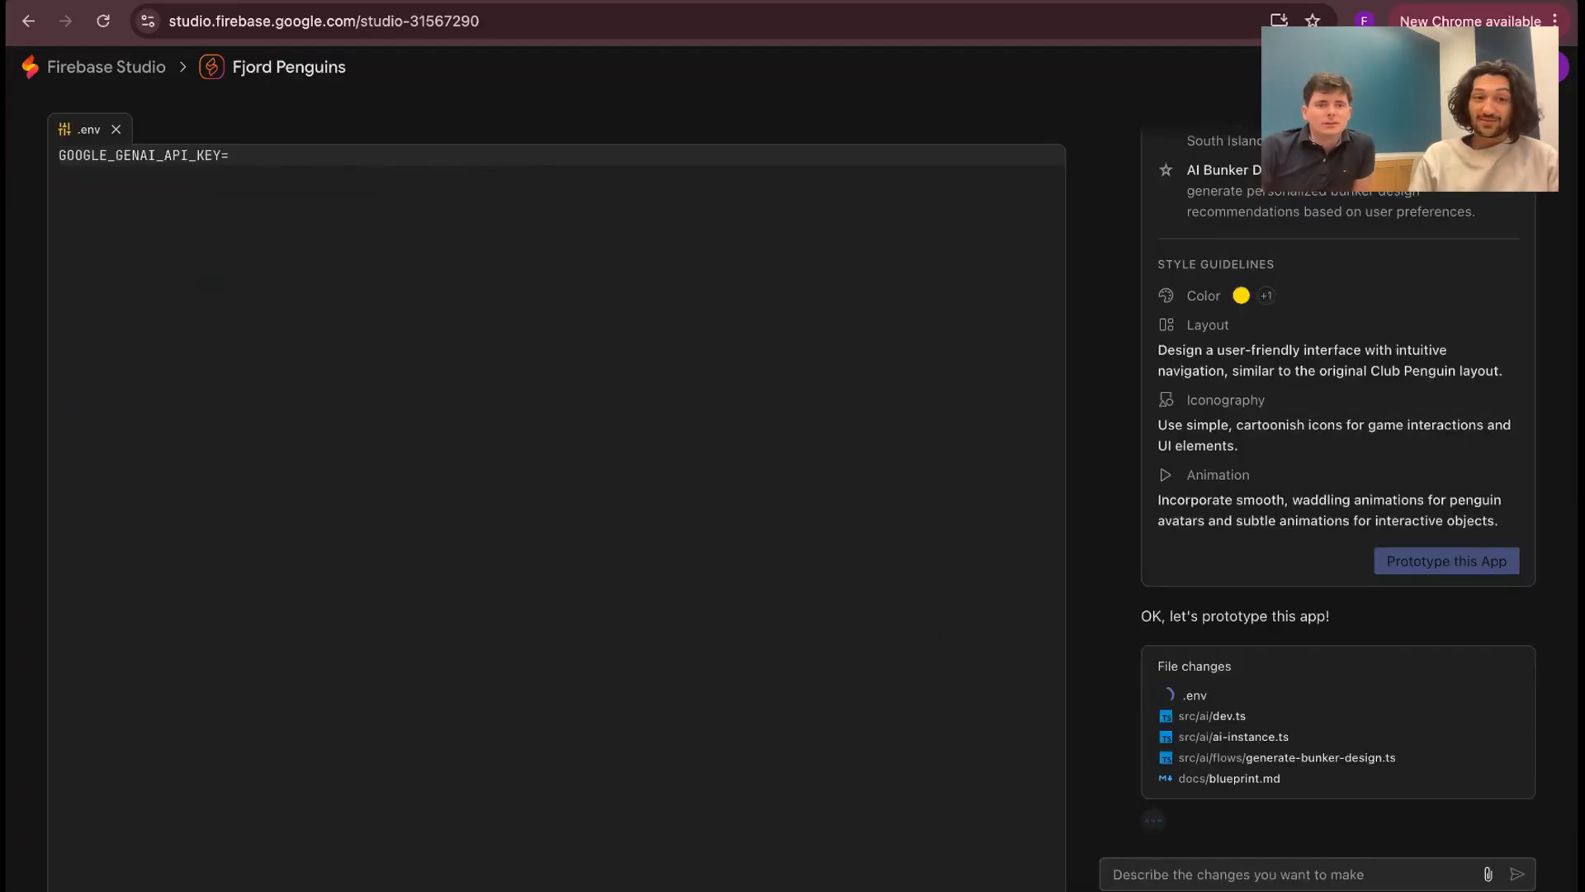
click(1444, 560)
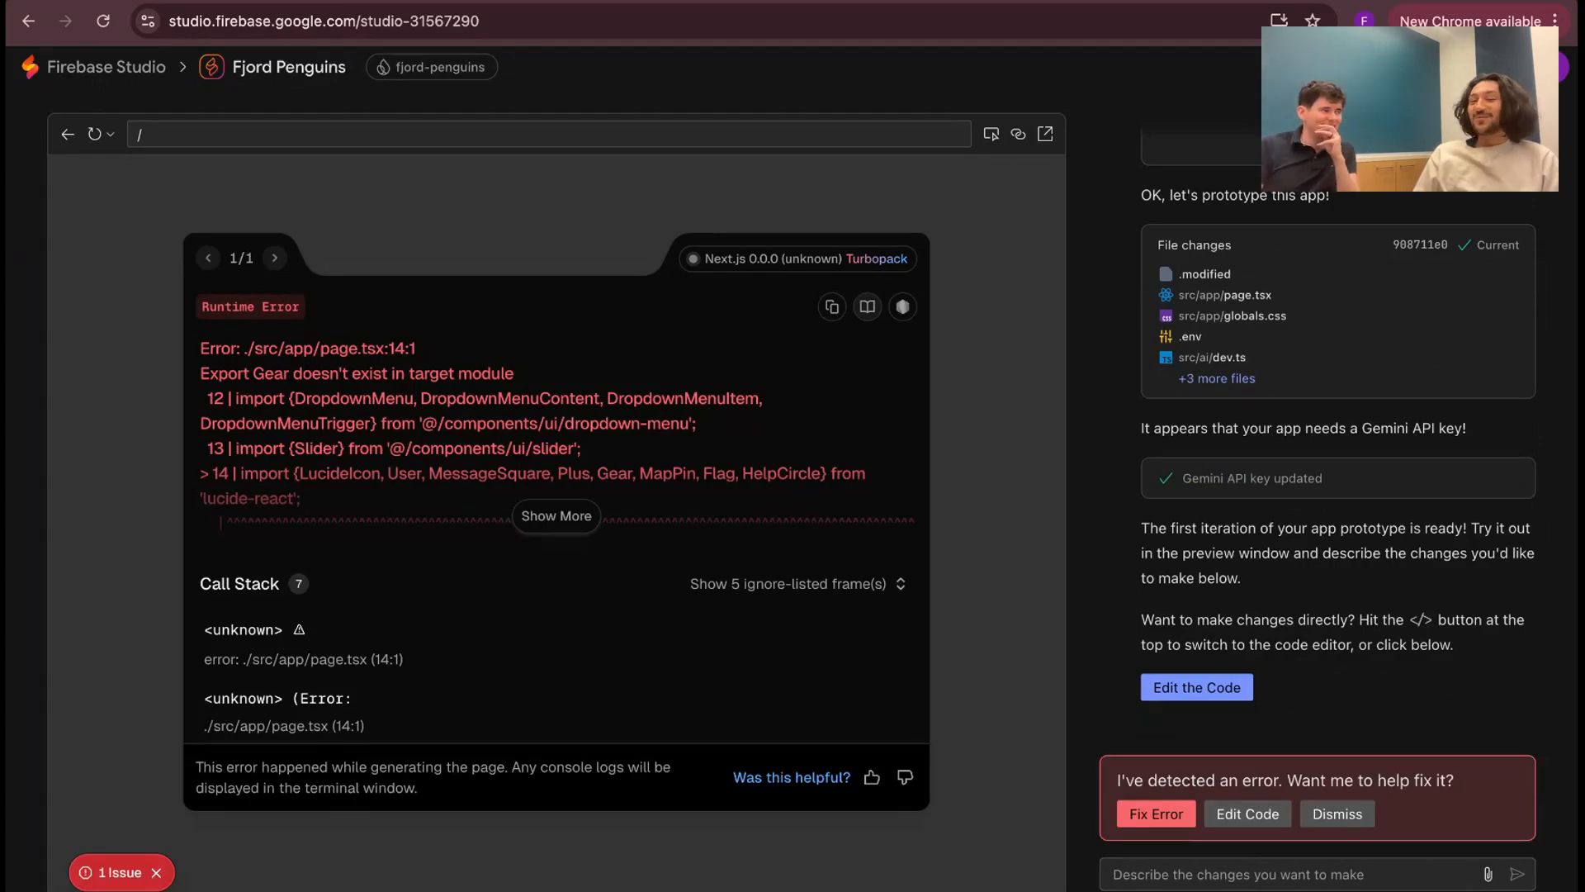
mouse_move(1254, 762)
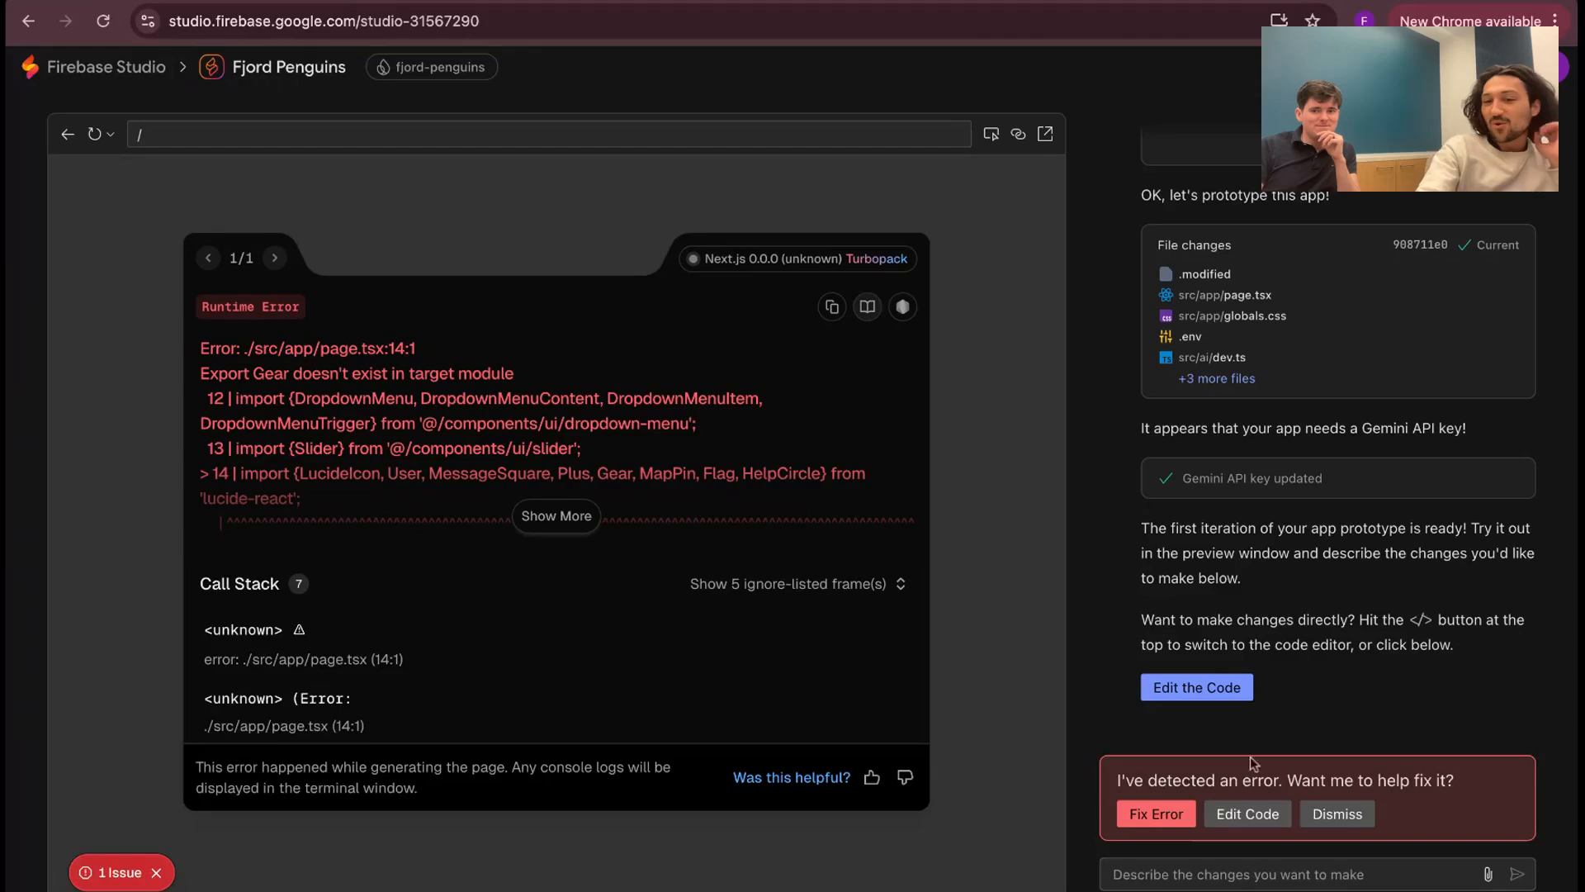
Have the AI fix the import error, then zoom in on the game map
click(1155, 812)
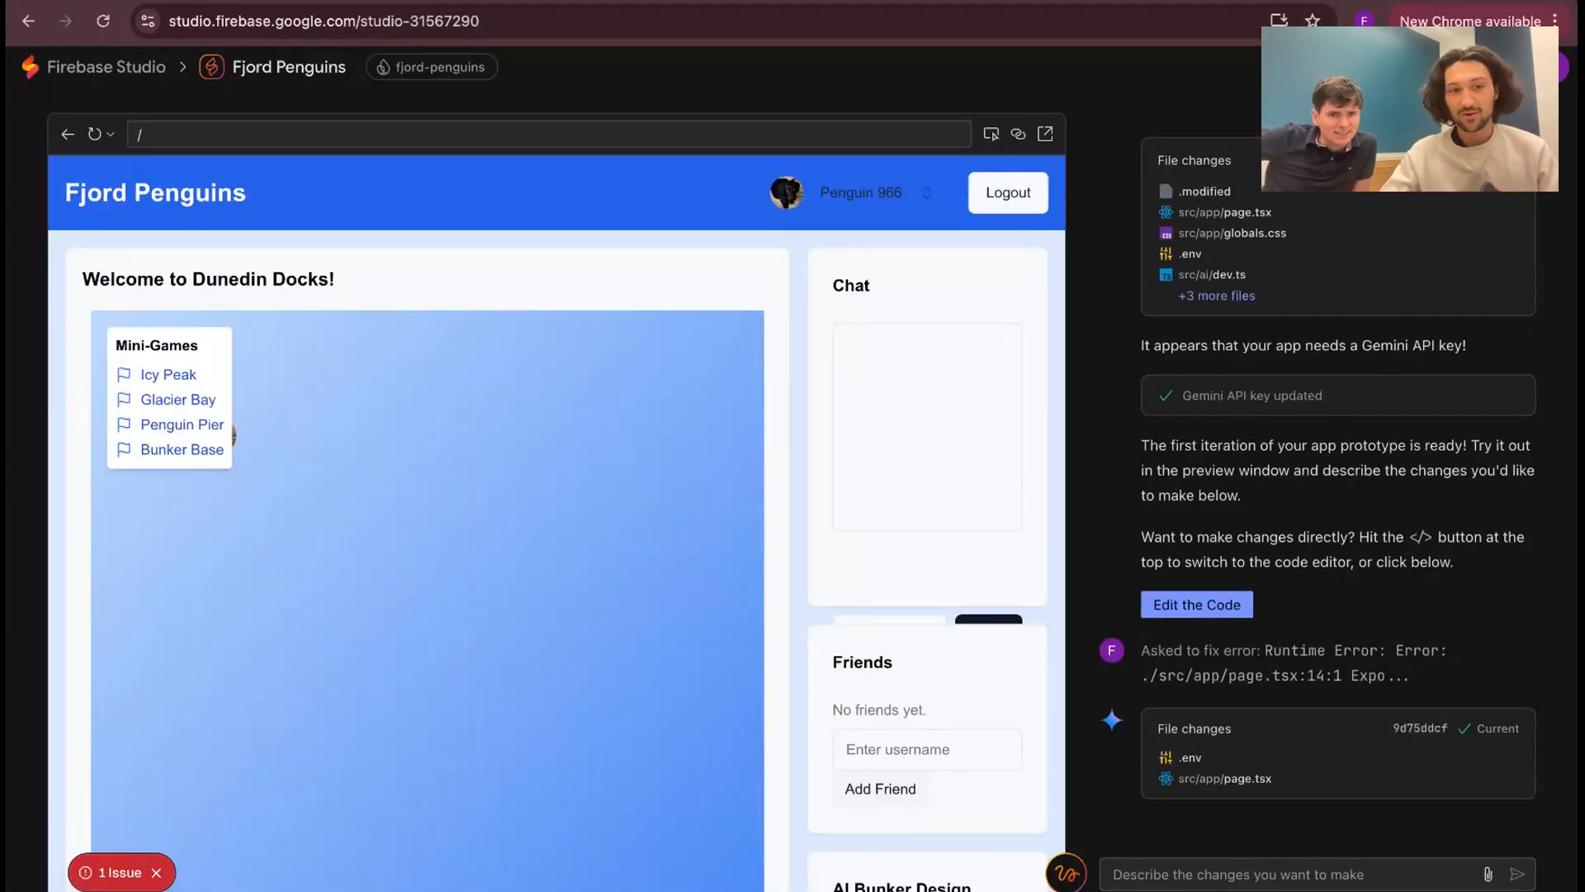
scroll(down, 3)
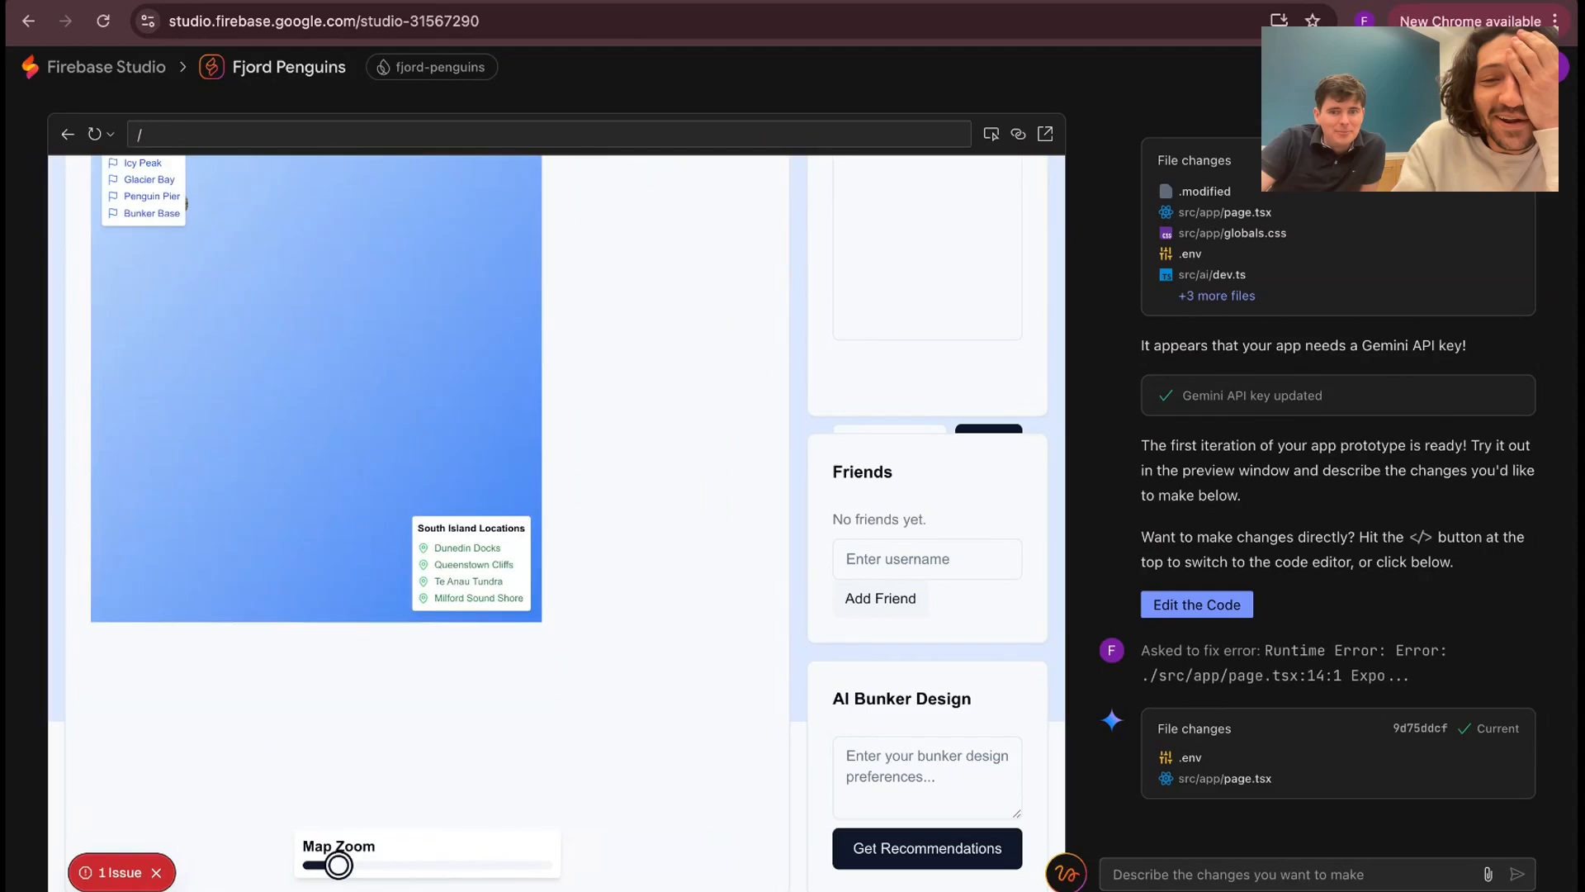
drag(333, 865, 364, 864)
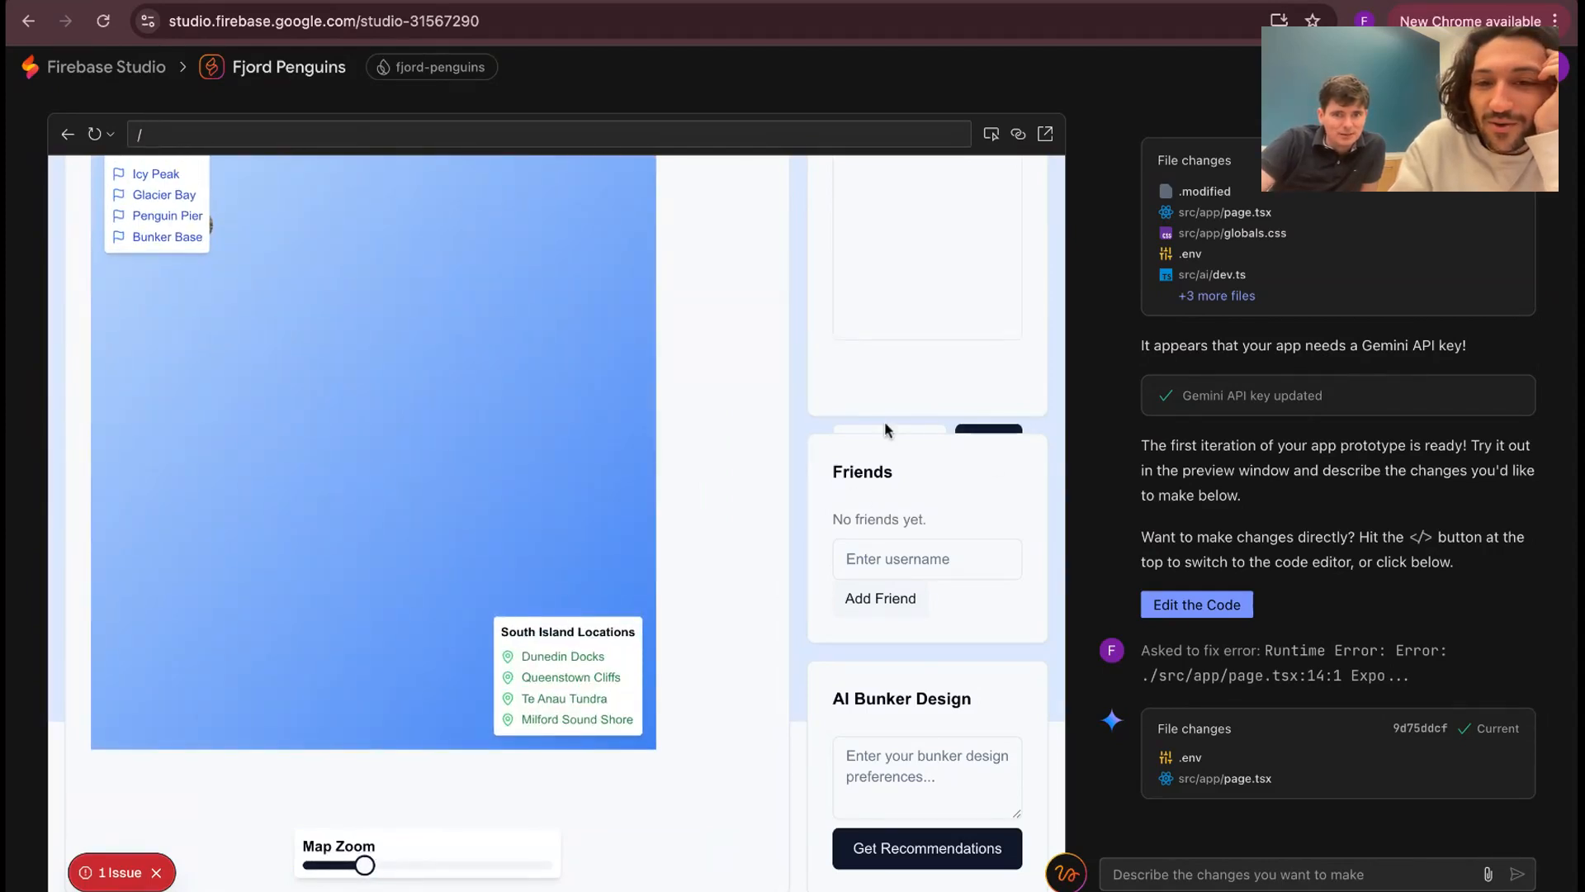
scroll(up, 3)
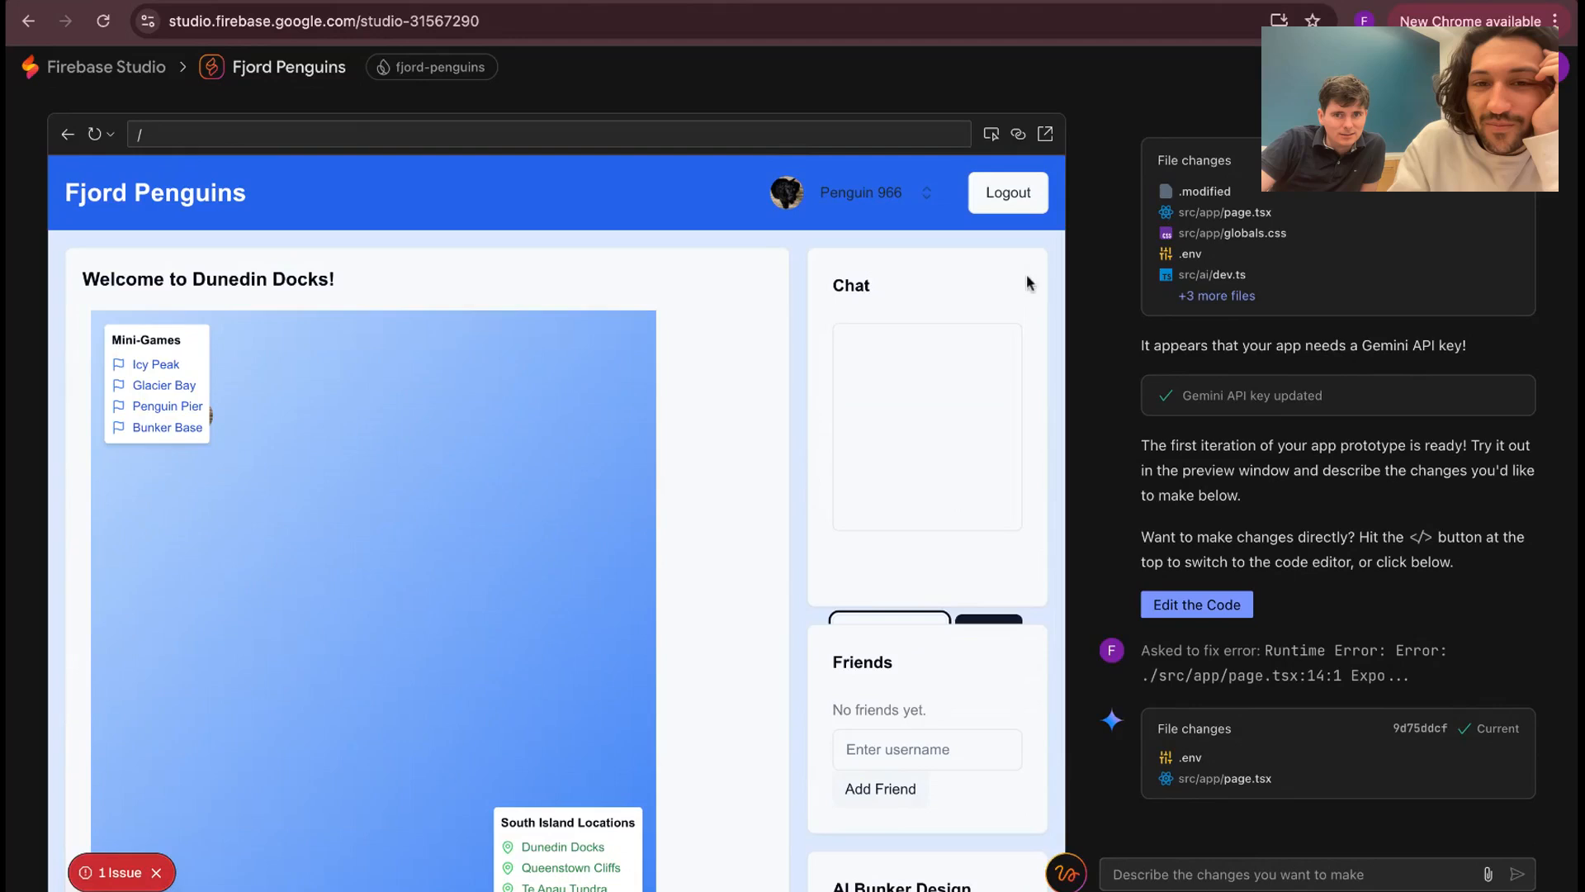
Try the profile menu and map, then request AI bunker recommendations
click(861, 192)
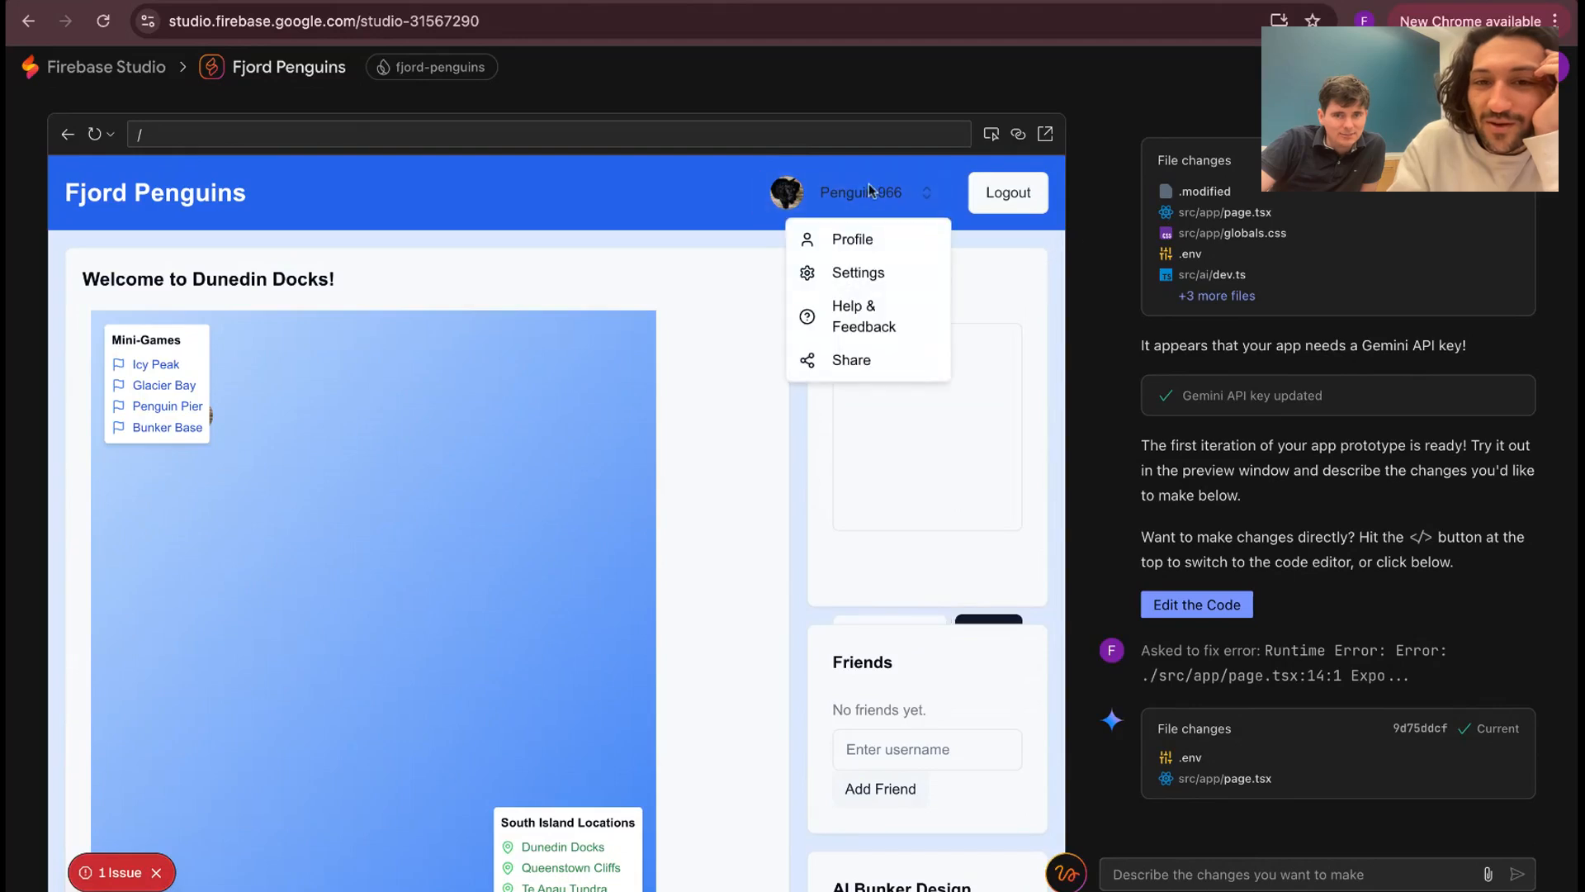
click(861, 192)
text(poo)
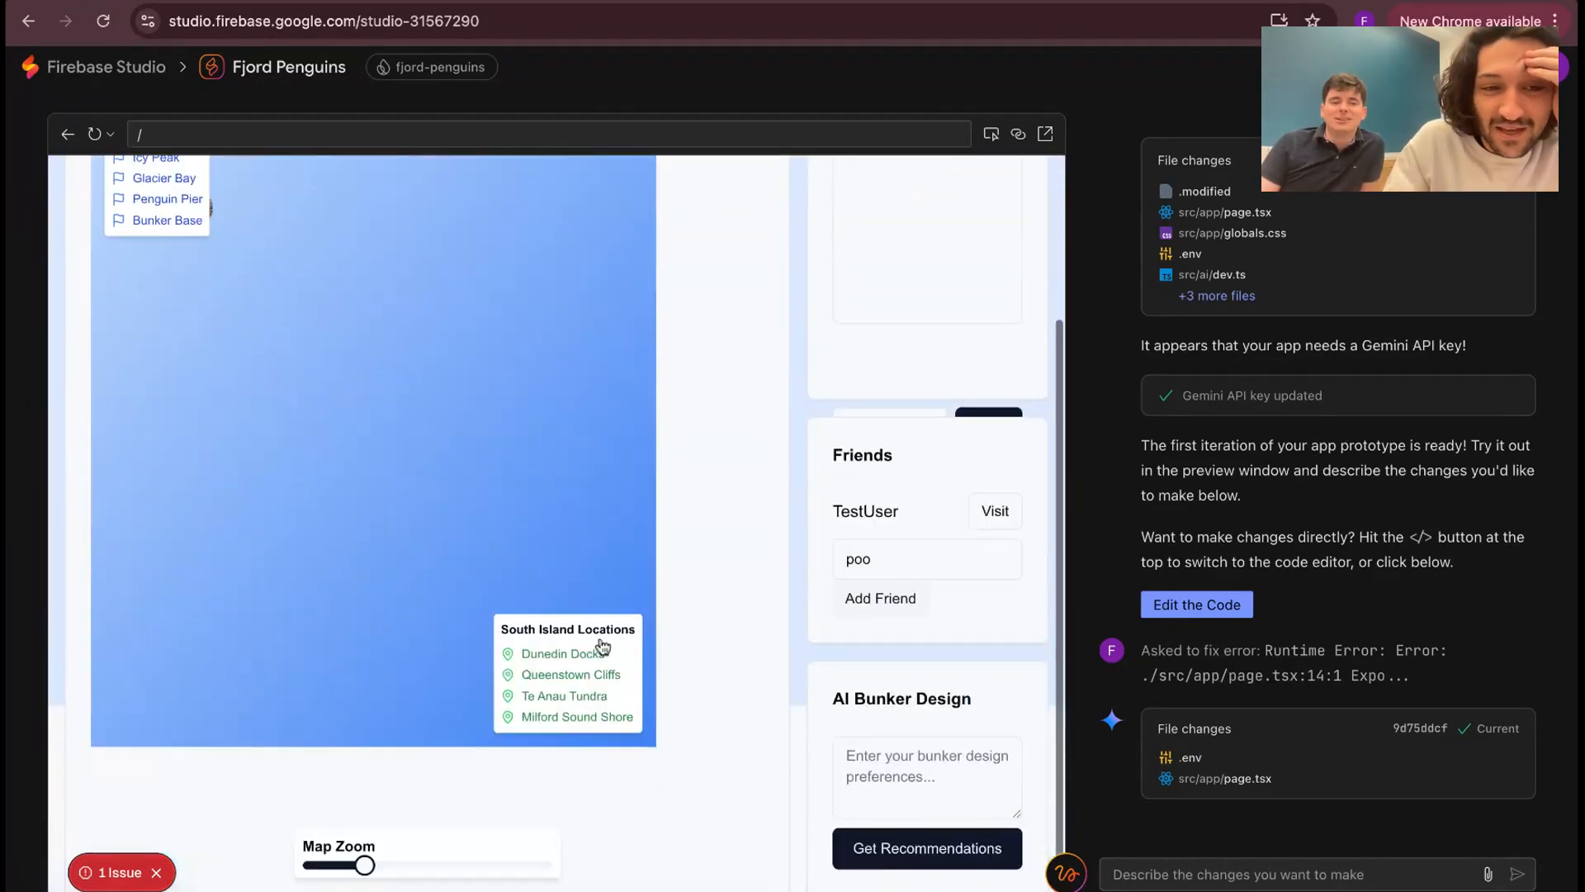
scroll(up, 3)
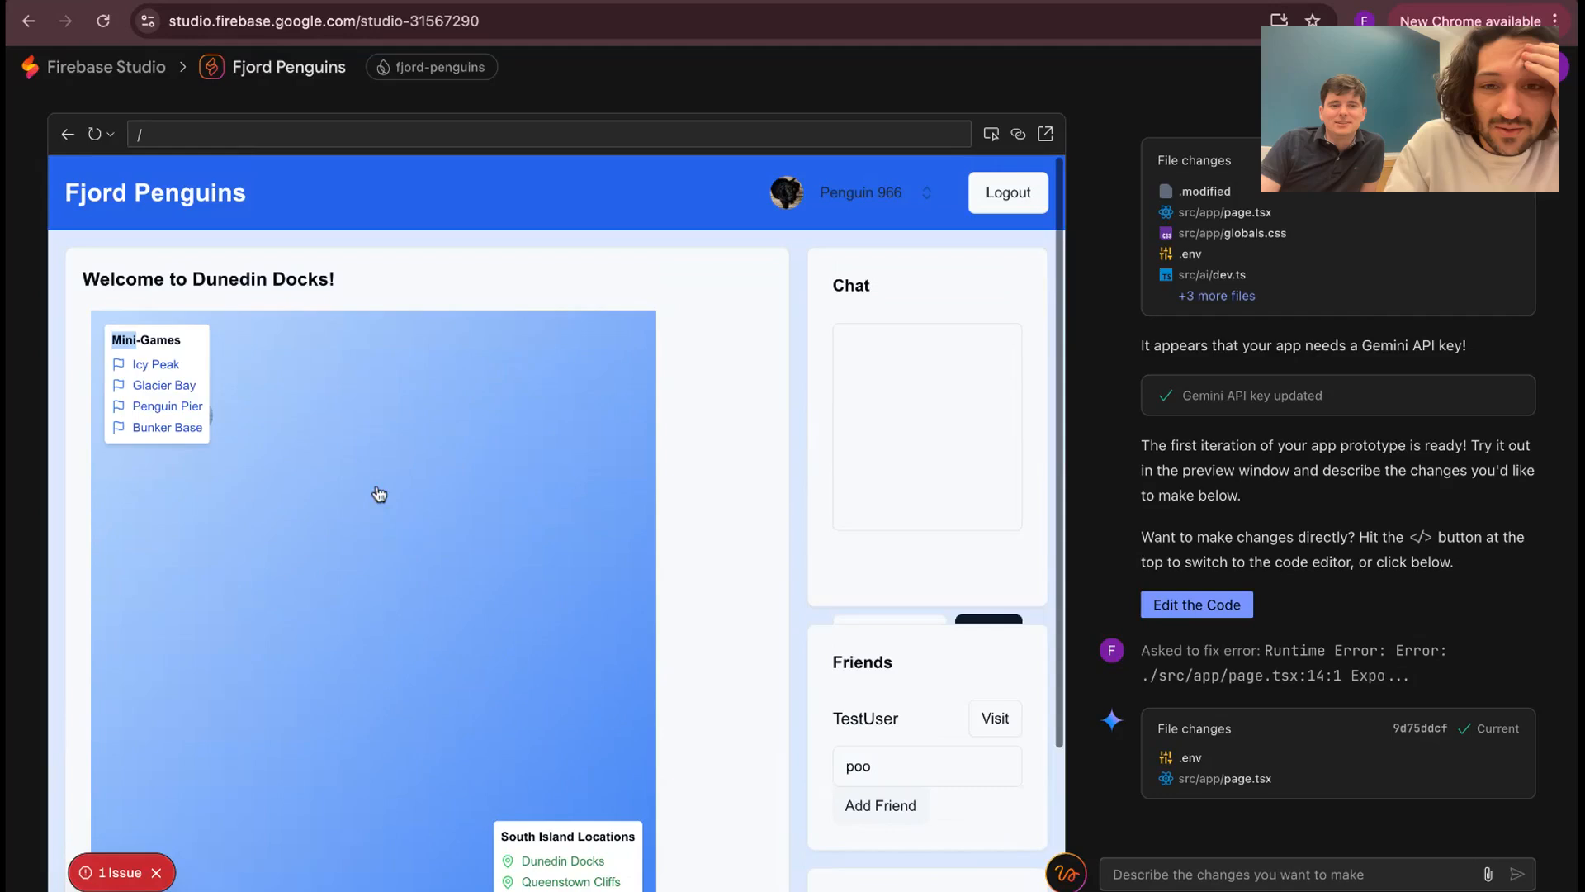
click(861, 192)
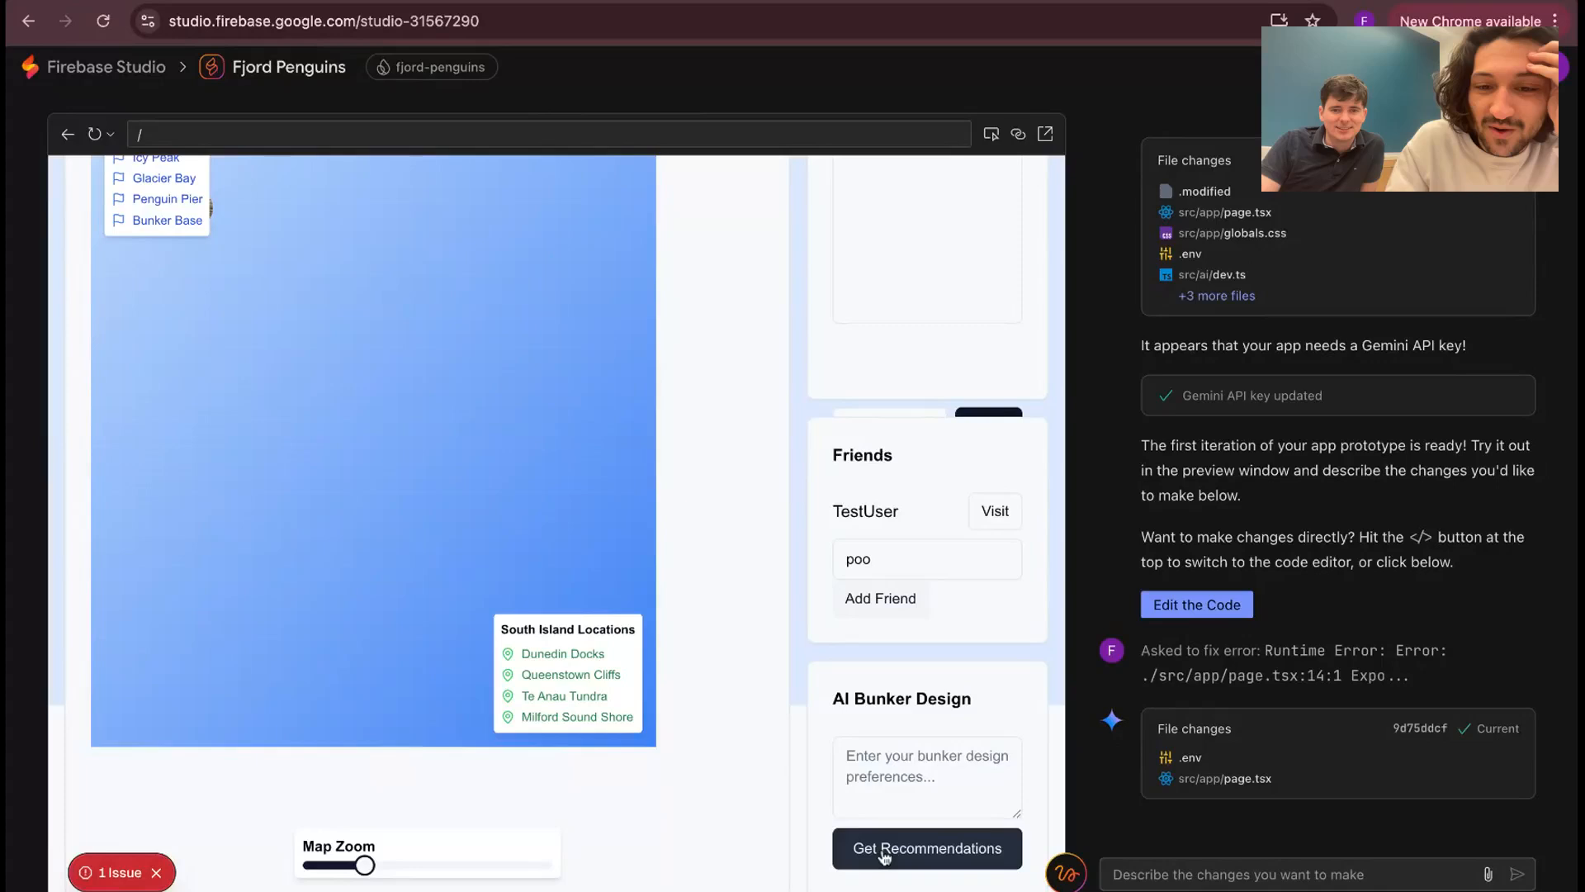
click(925, 847)
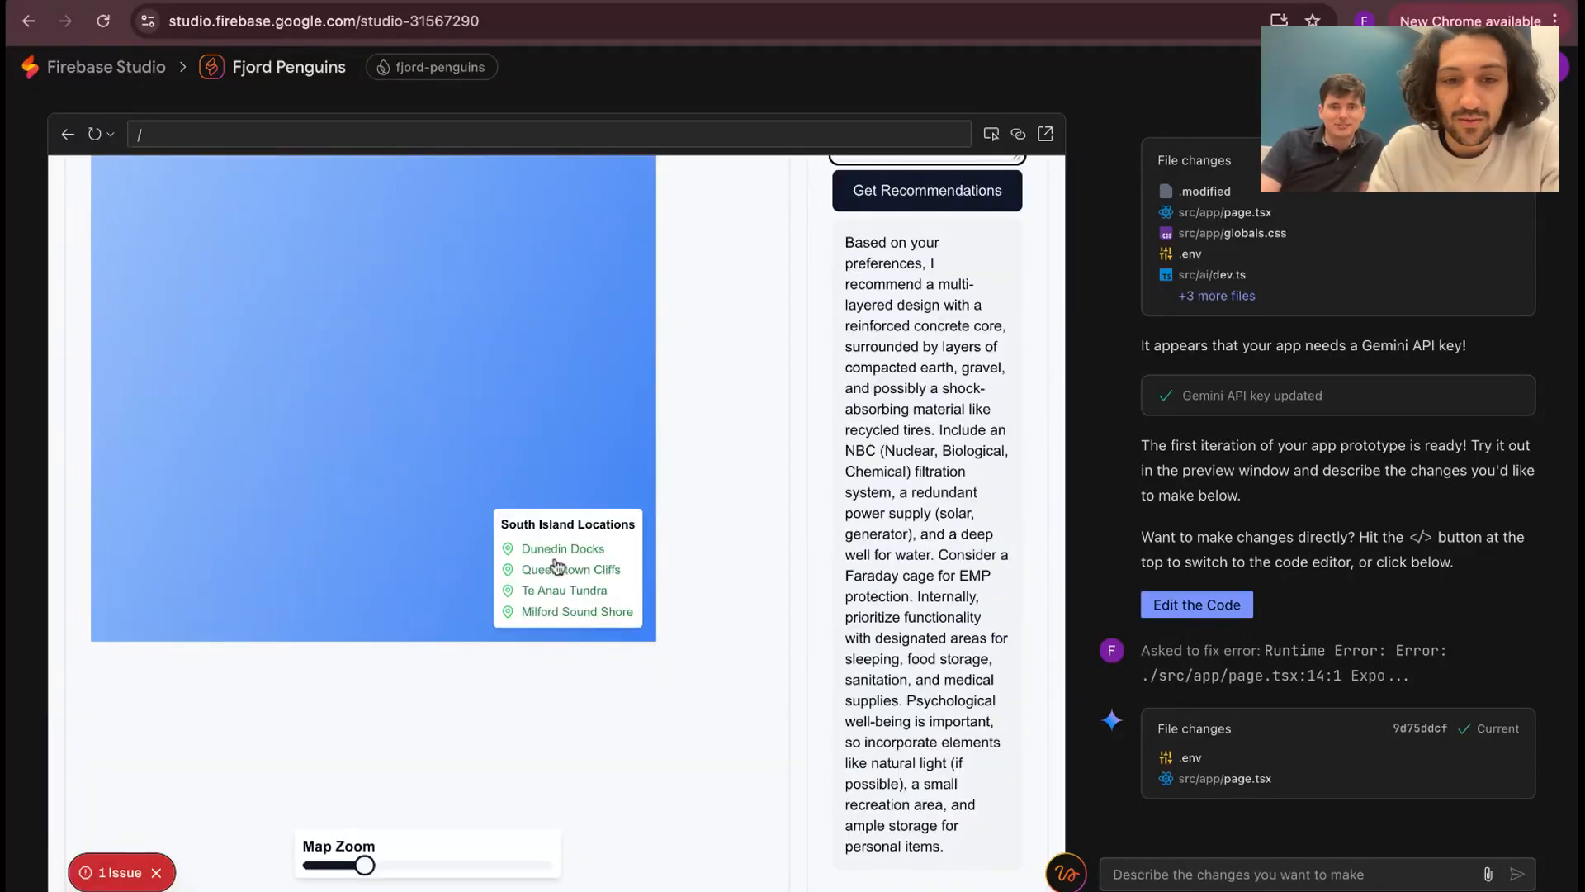
text(I like)
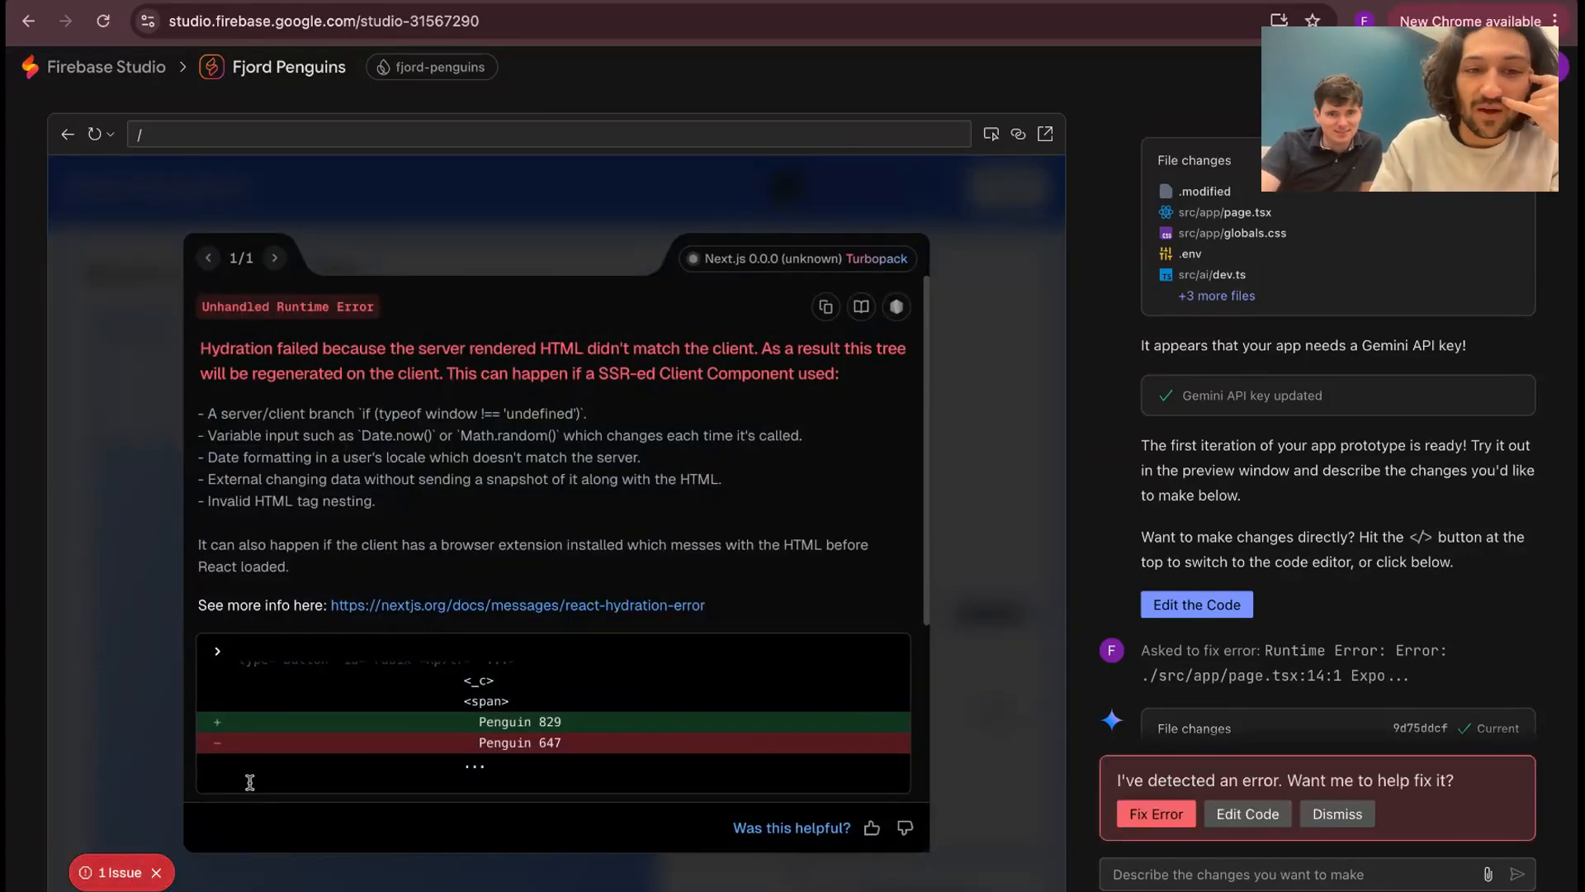
Ask the AI to fix the hydration error and implement the full game
click(1156, 812)
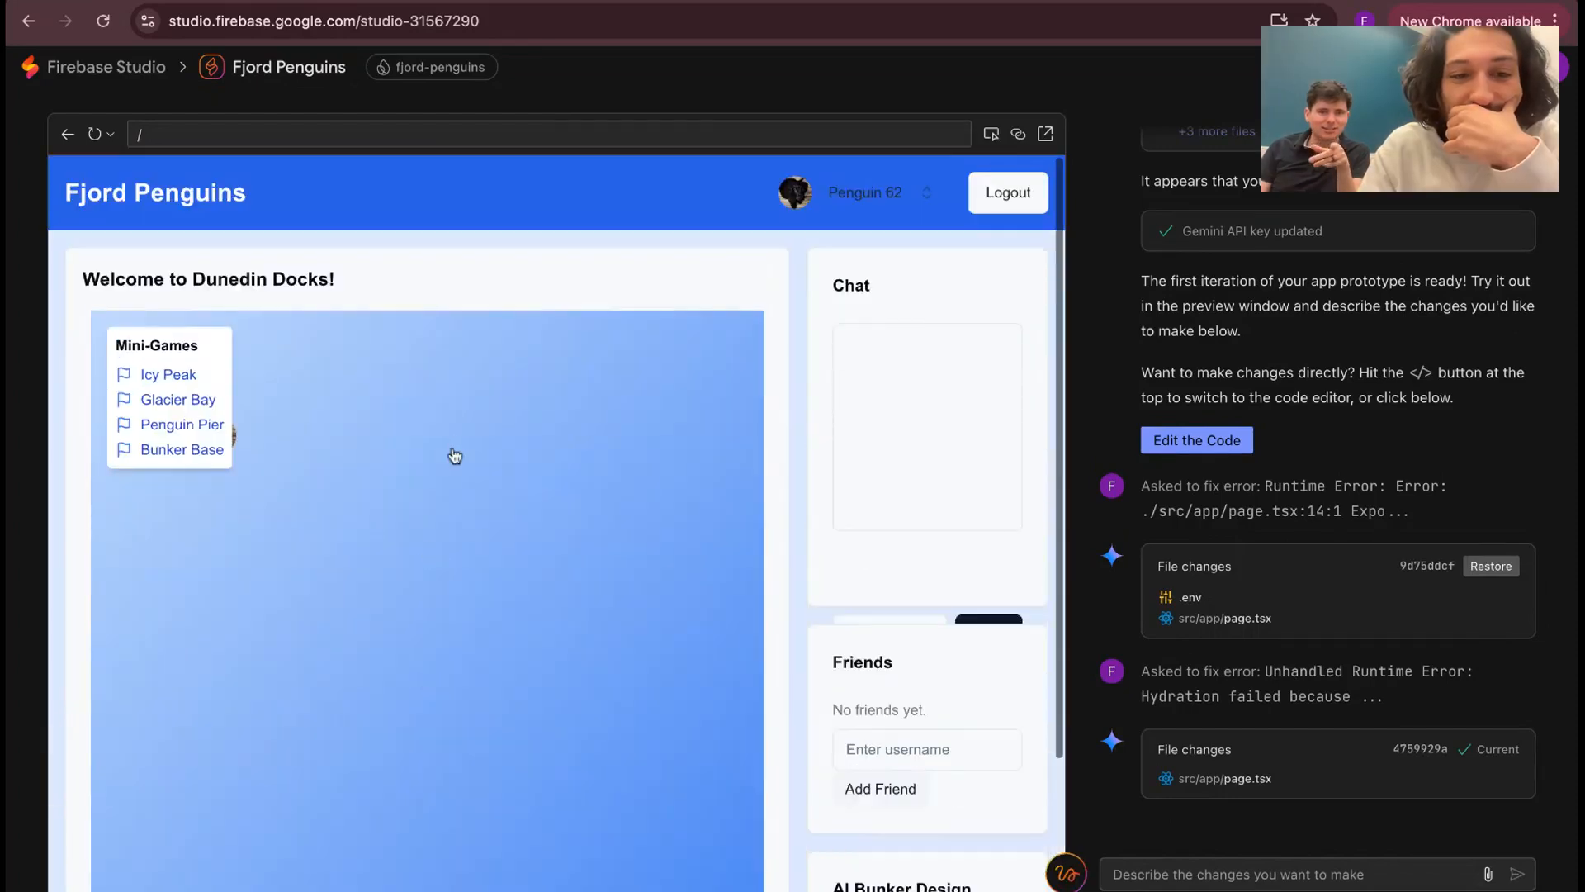
scroll(down, 3)
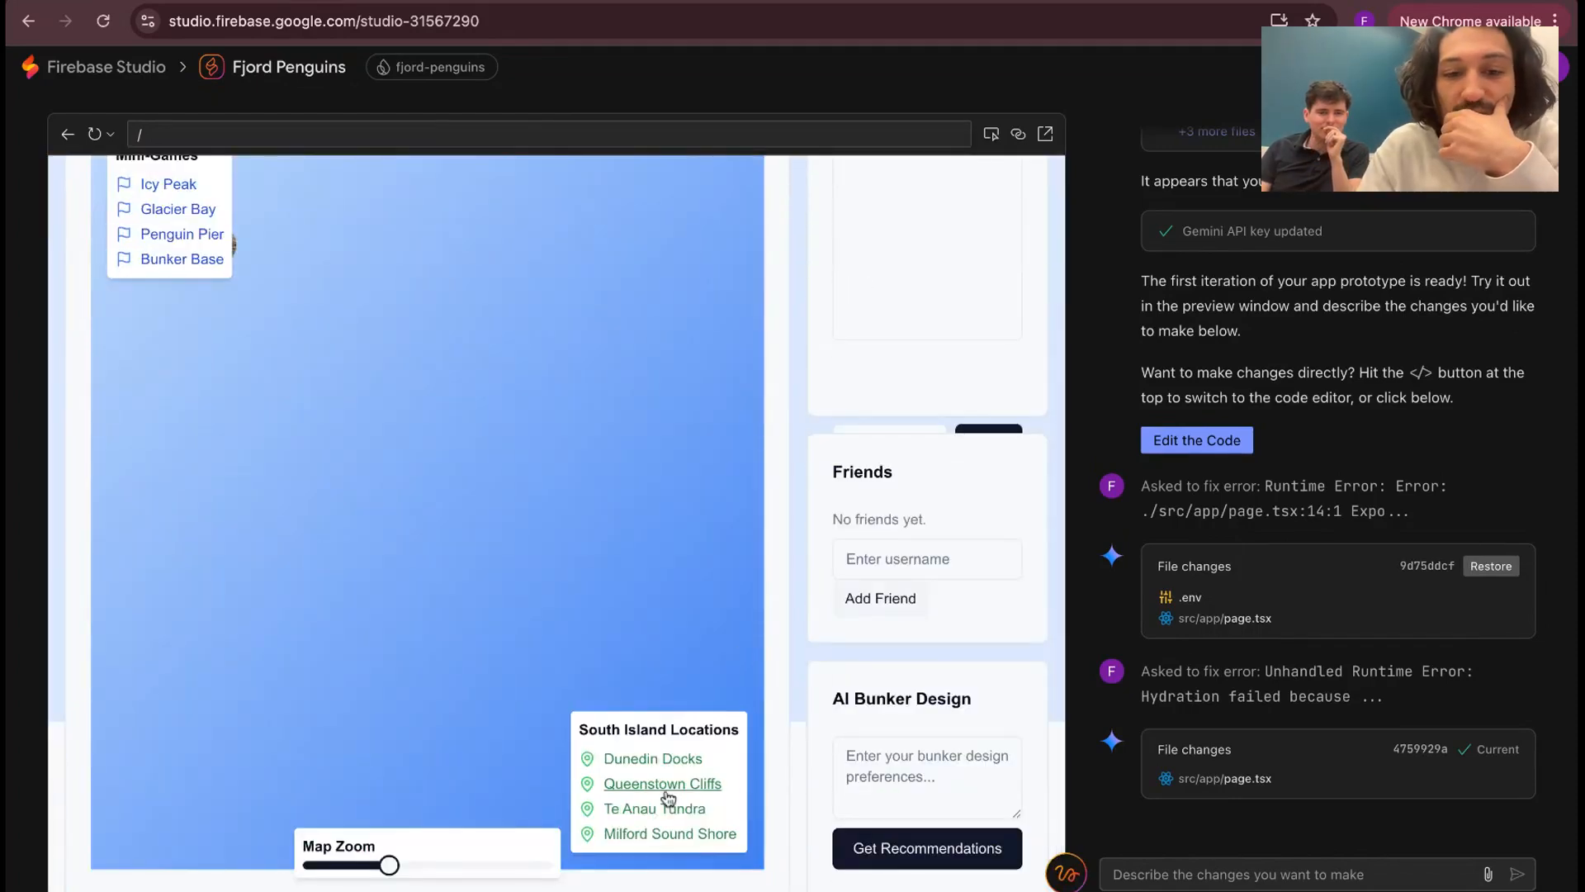
text(Games, location, and movement)
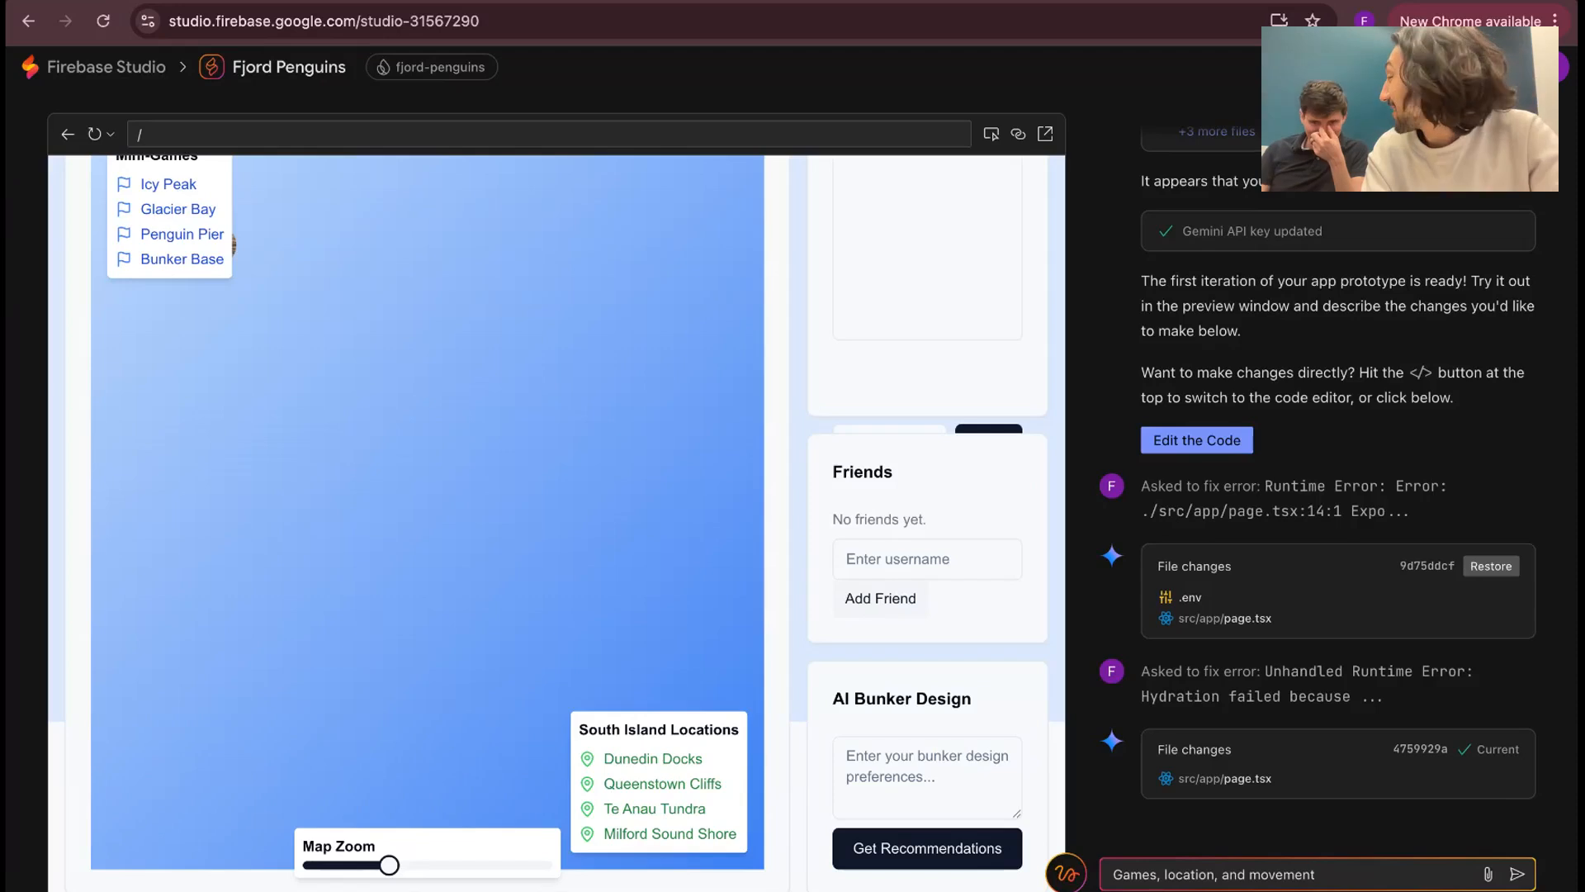
click(1528, 874)
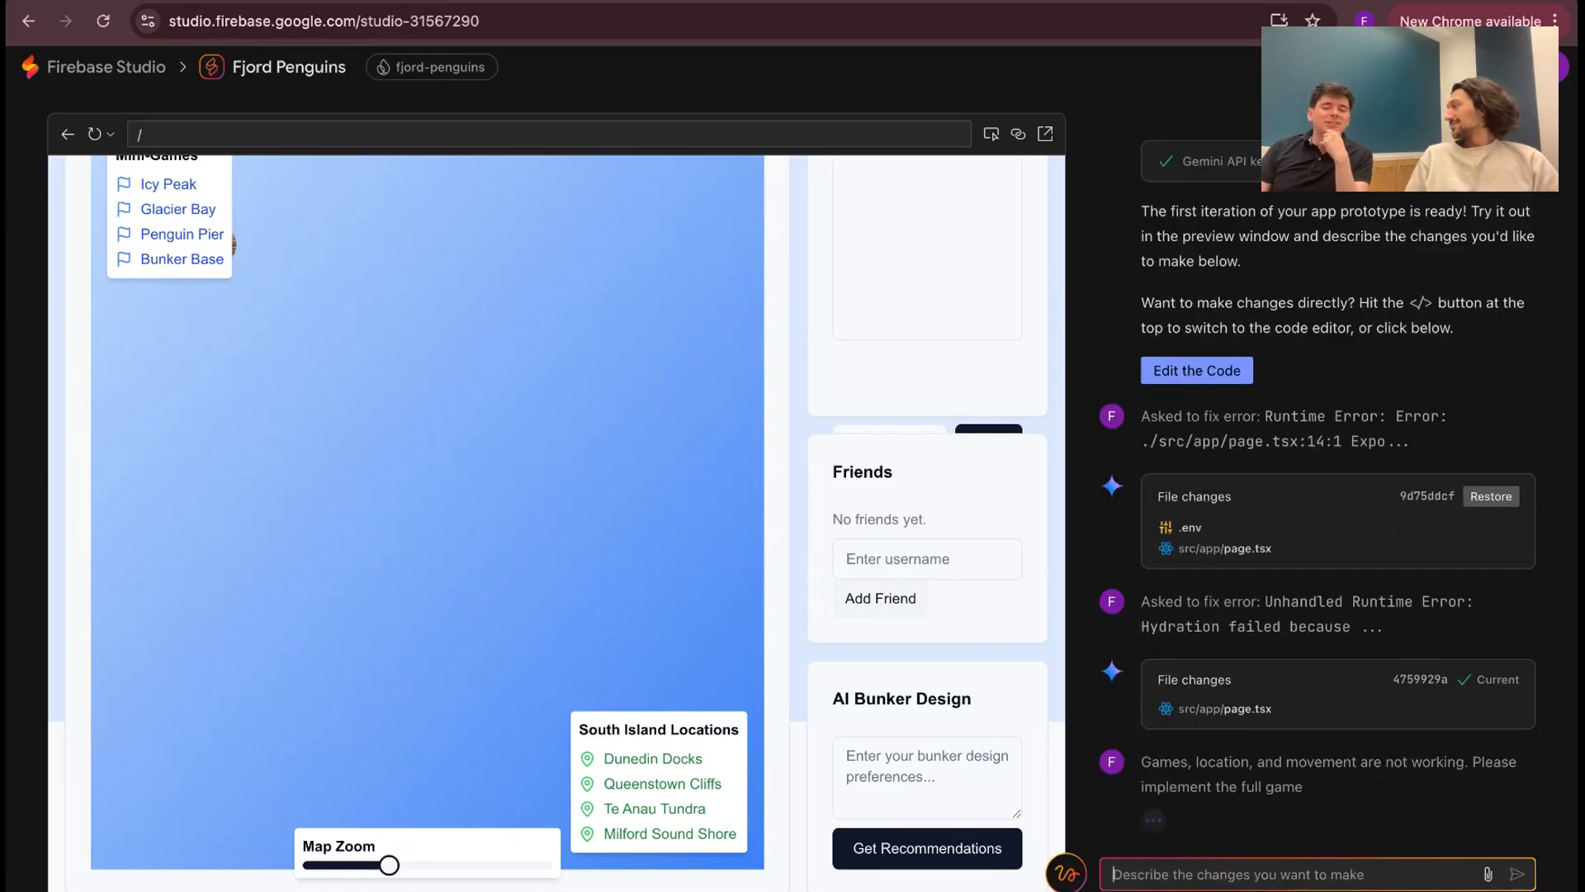
Report the missing avatar and broken point-and-click movement, then review the page.tsx changes
click(1195, 370)
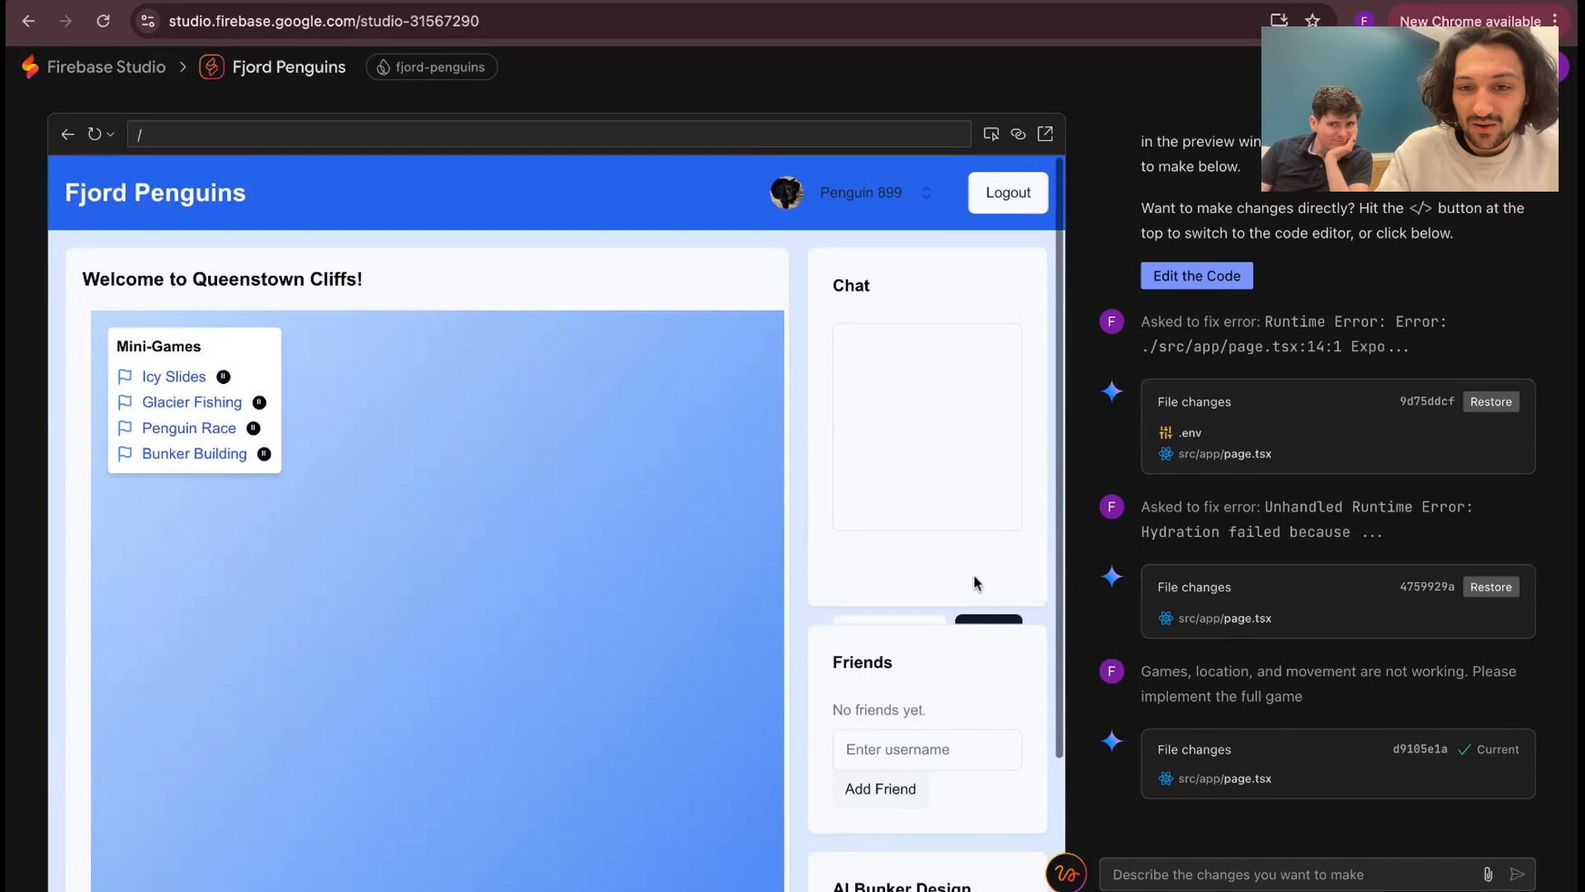
click(860, 192)
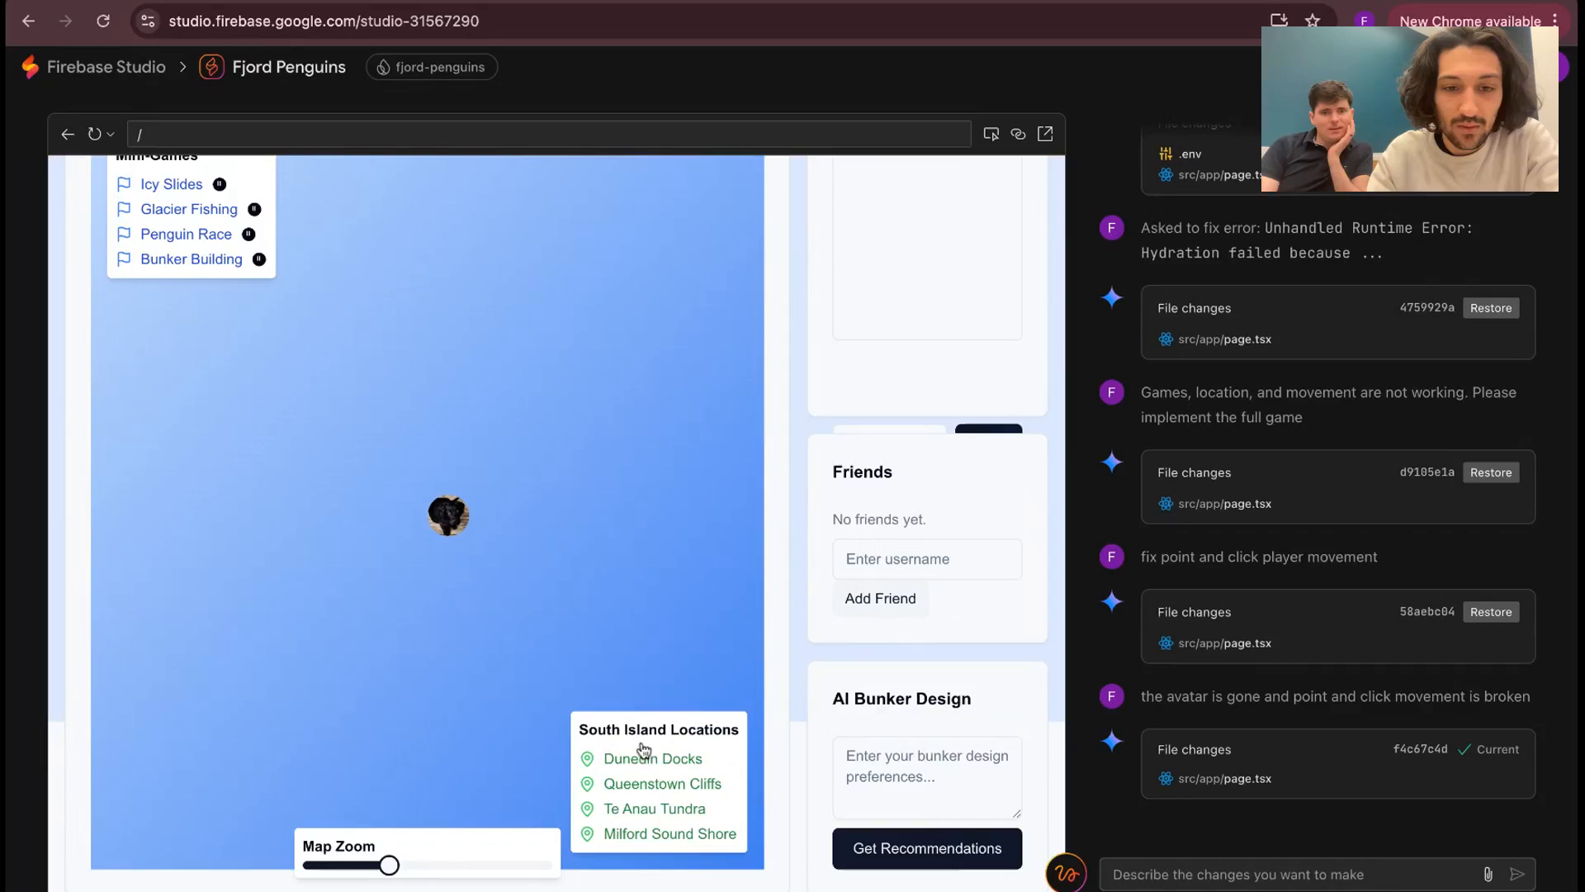
text(avat)
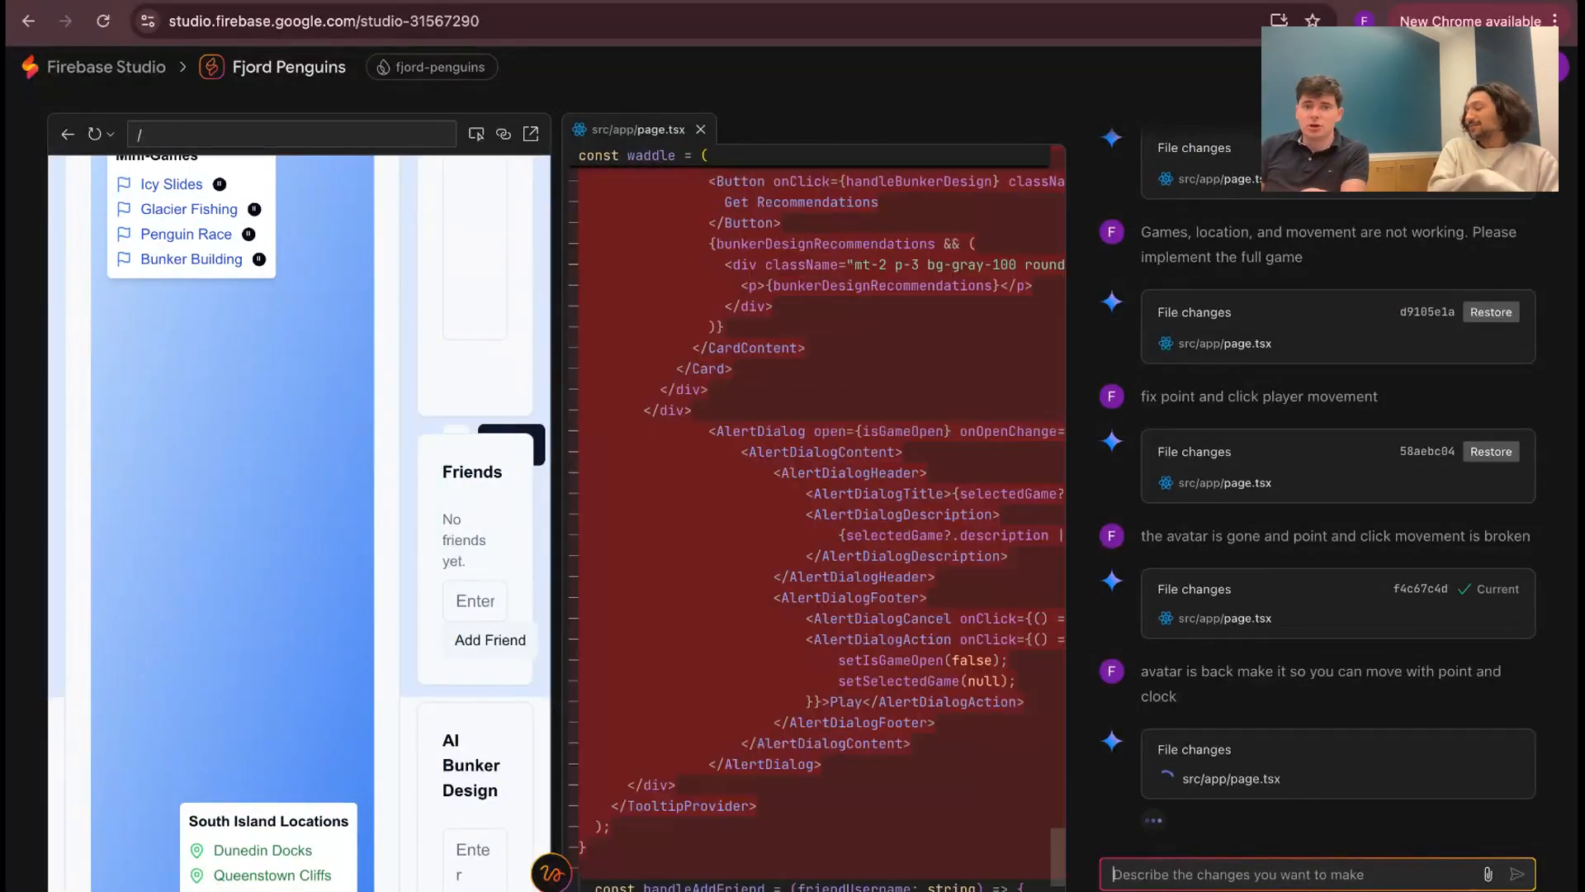
scroll(down, 3)
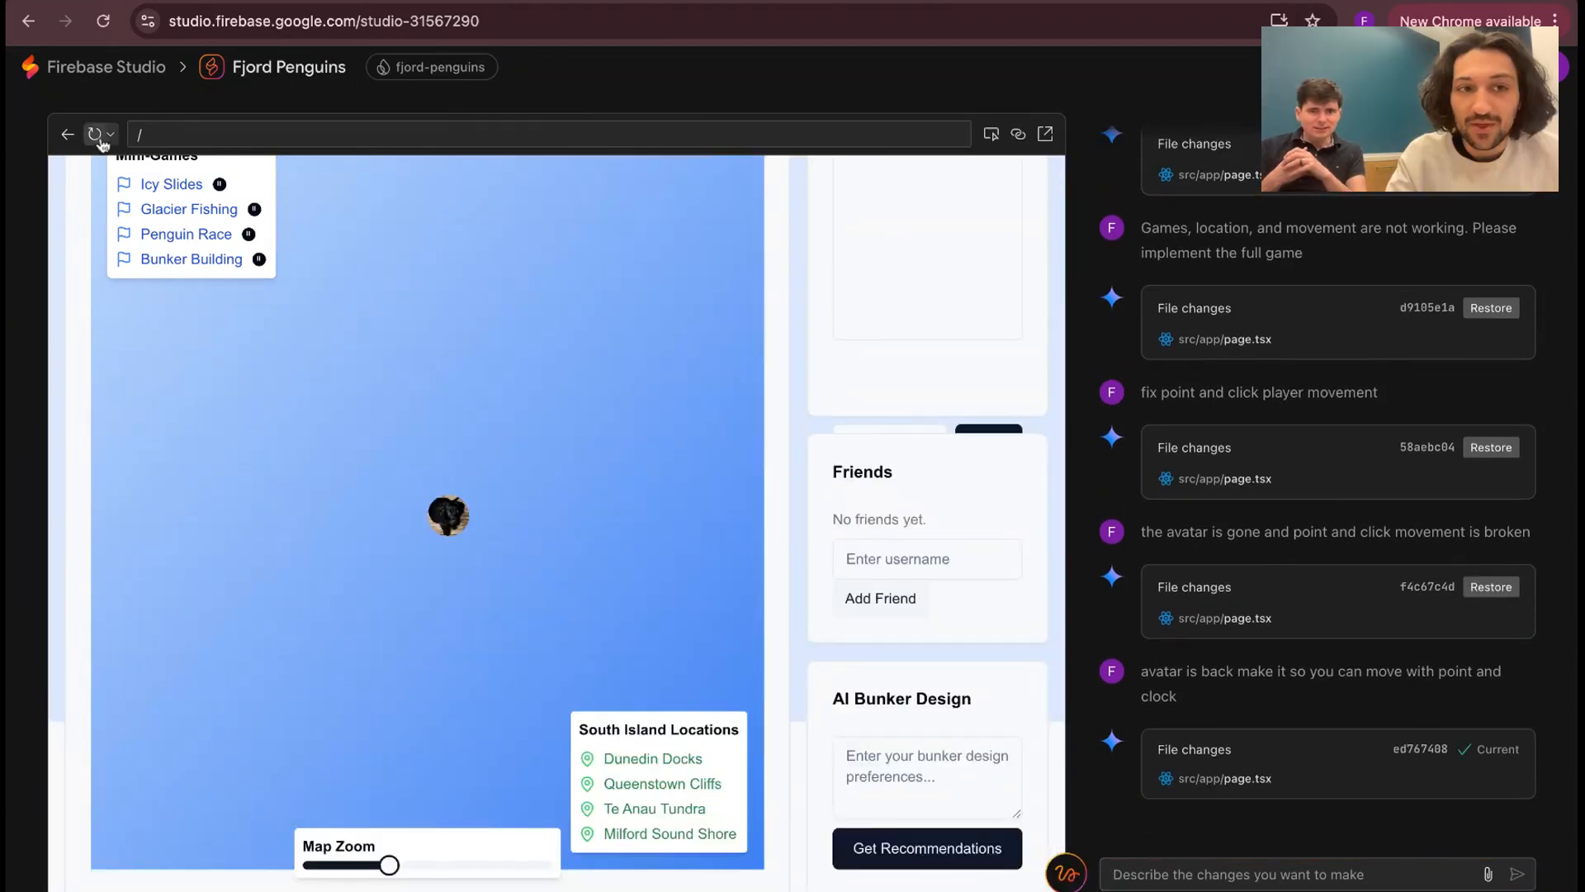
Reload the Fjord Penguins preview after the map zoom, travel, game loop and update-depth fixes
click(94, 134)
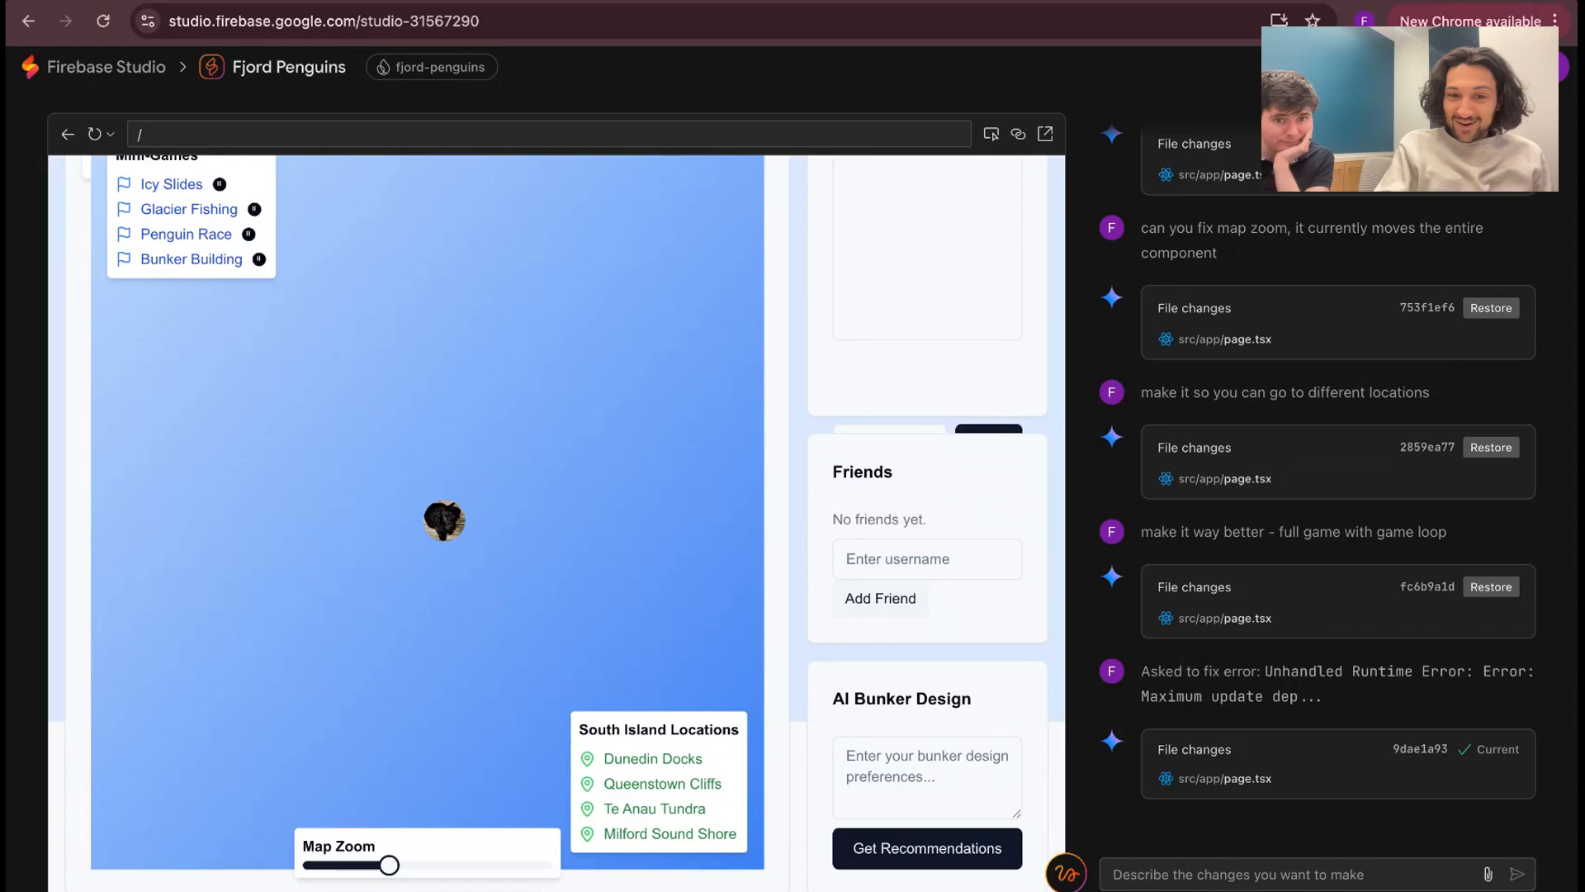
mouse_move(499, 472)
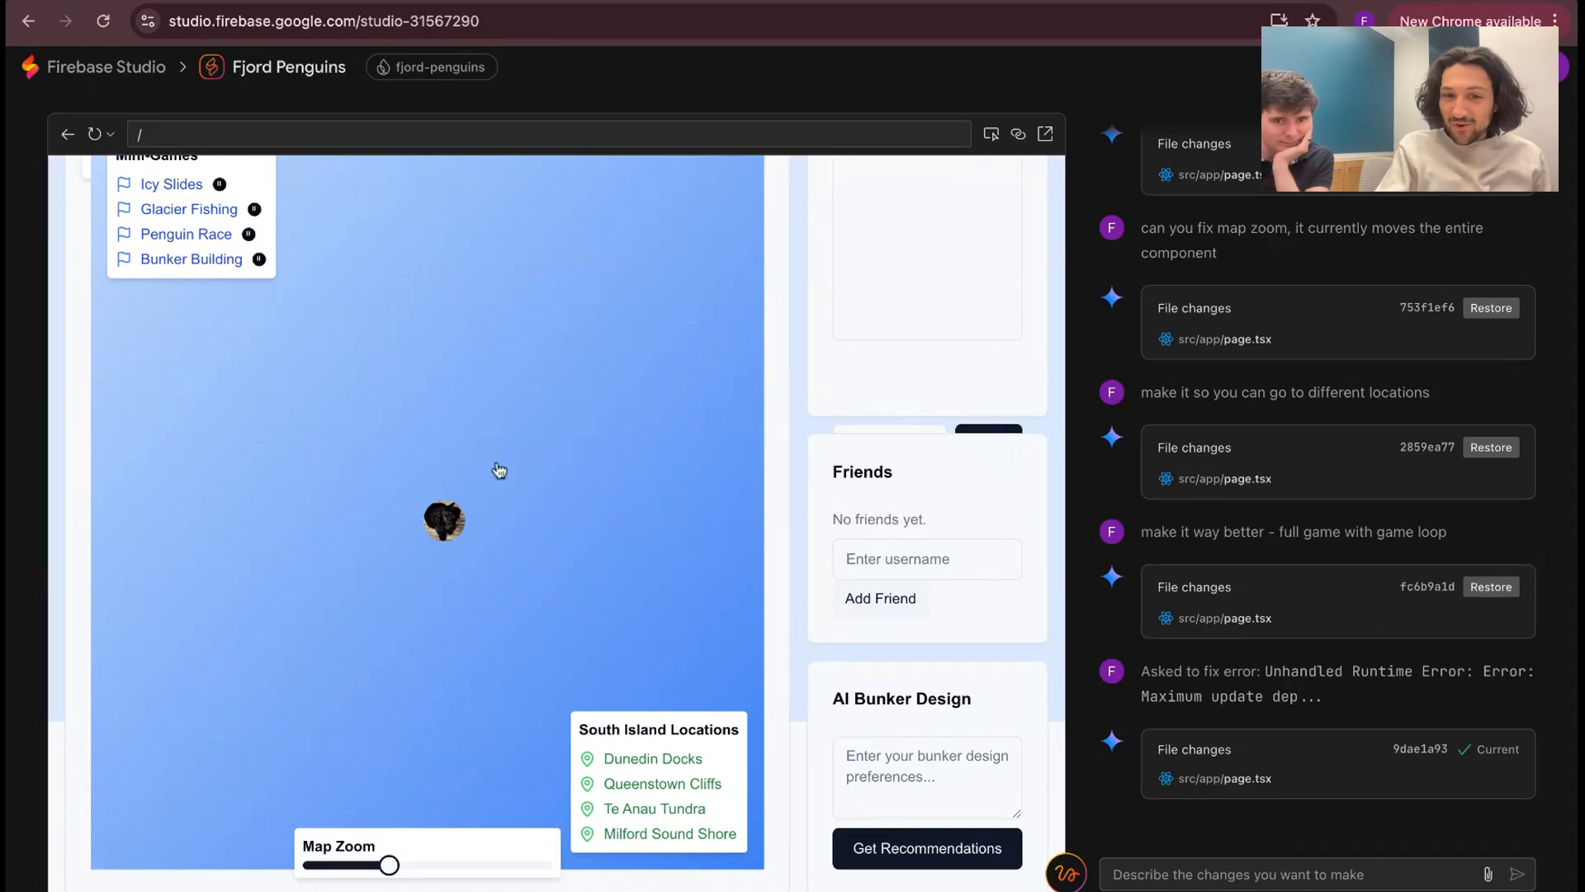
mouse_move(610, 290)
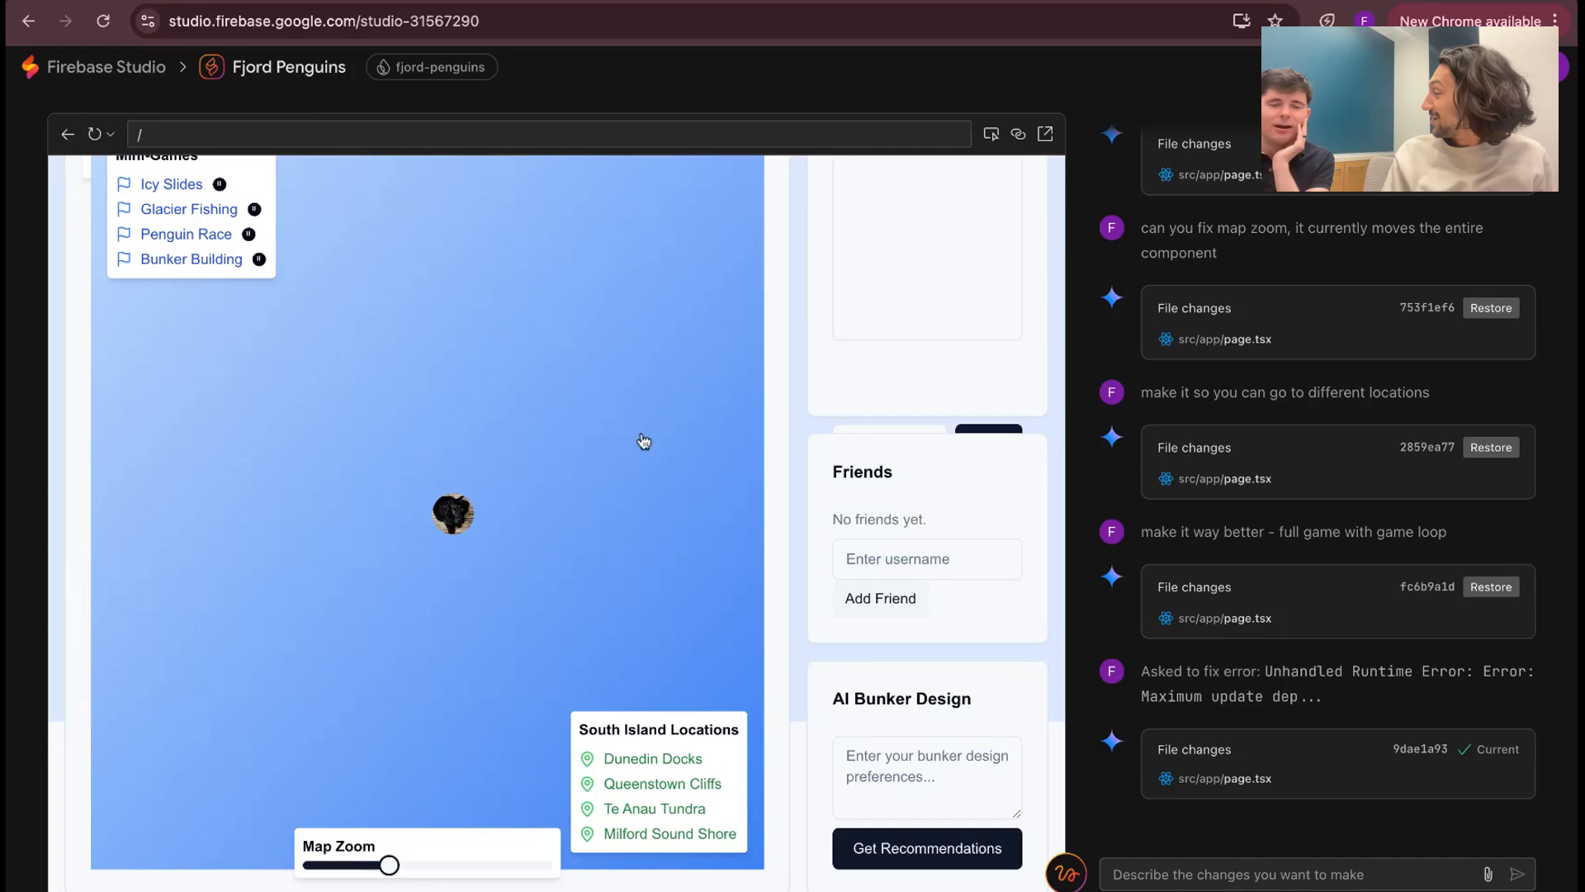
mouse_move(254, 486)
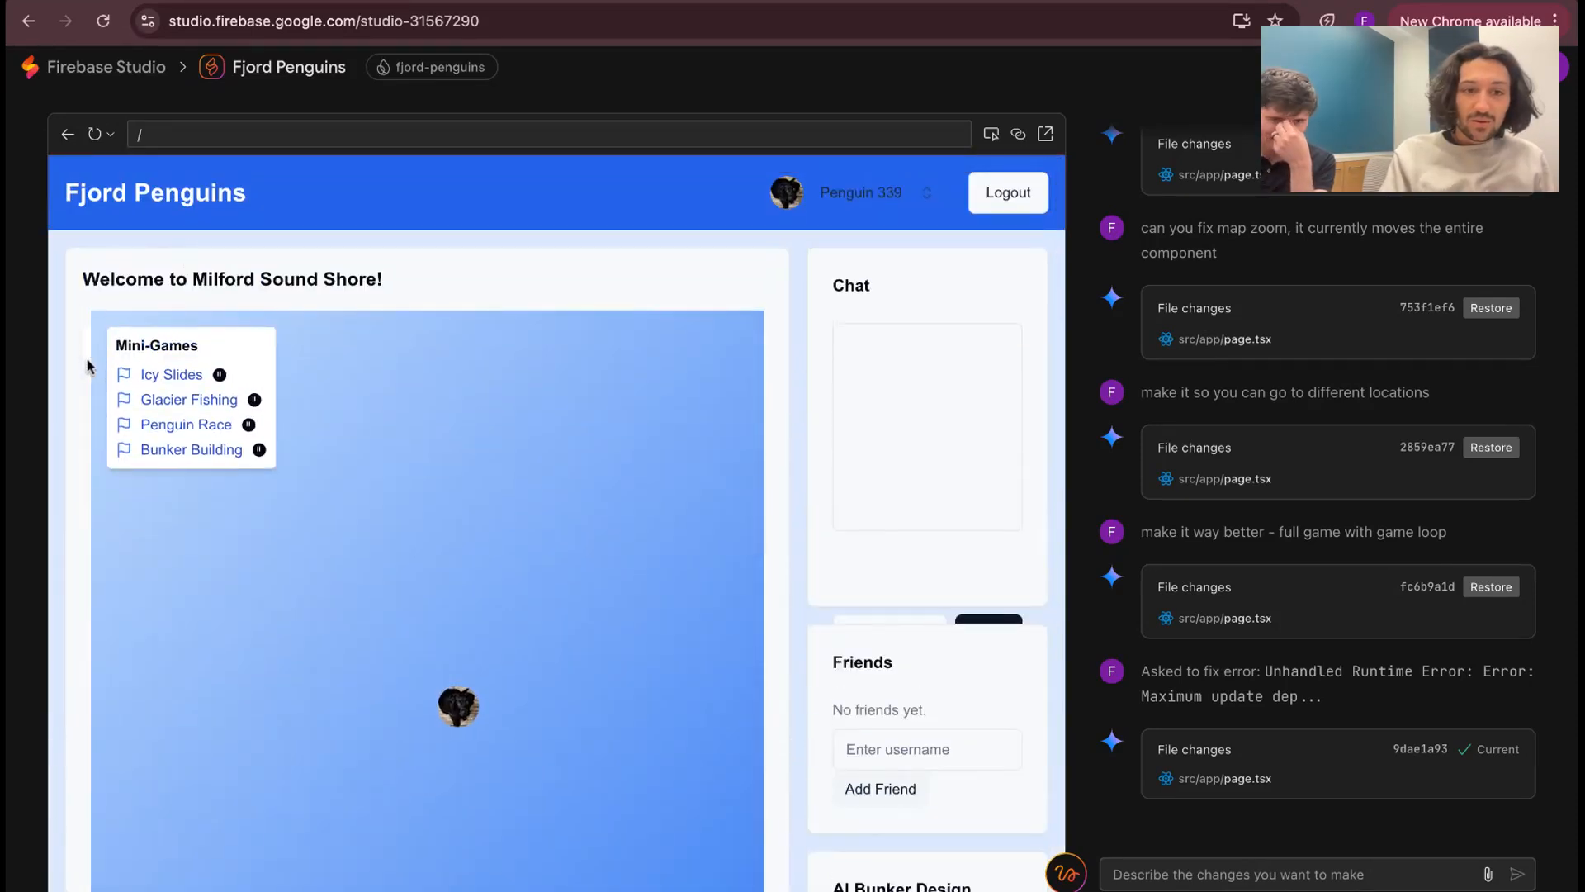
Request more map detail, then return home and describe a 3D planet sandbox game
scroll(down, 3)
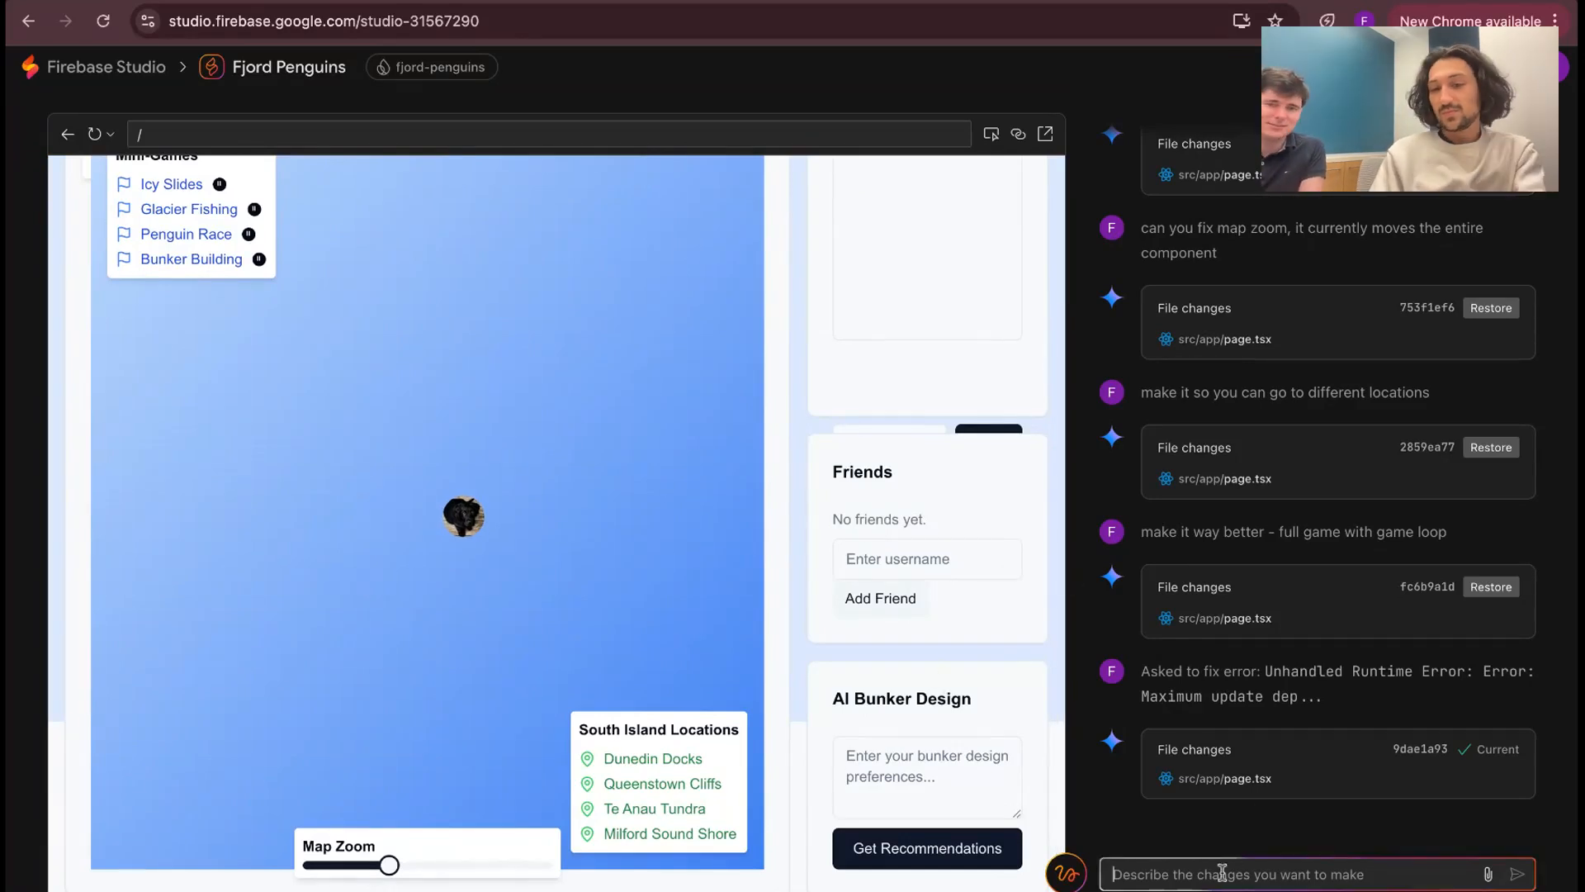
text(sff)
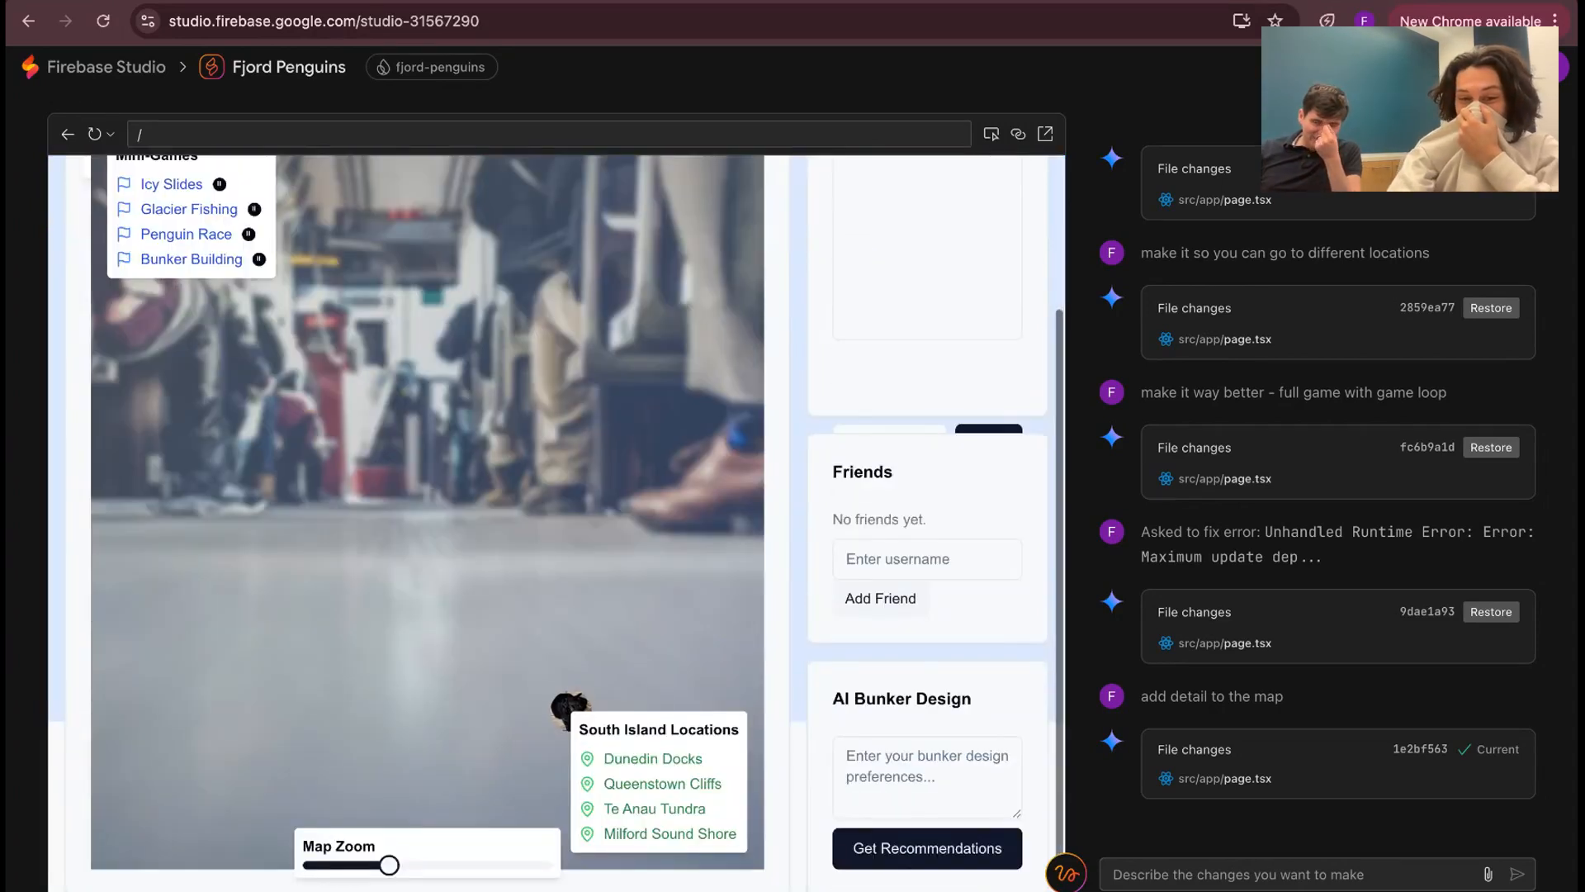
scroll(down, 3)
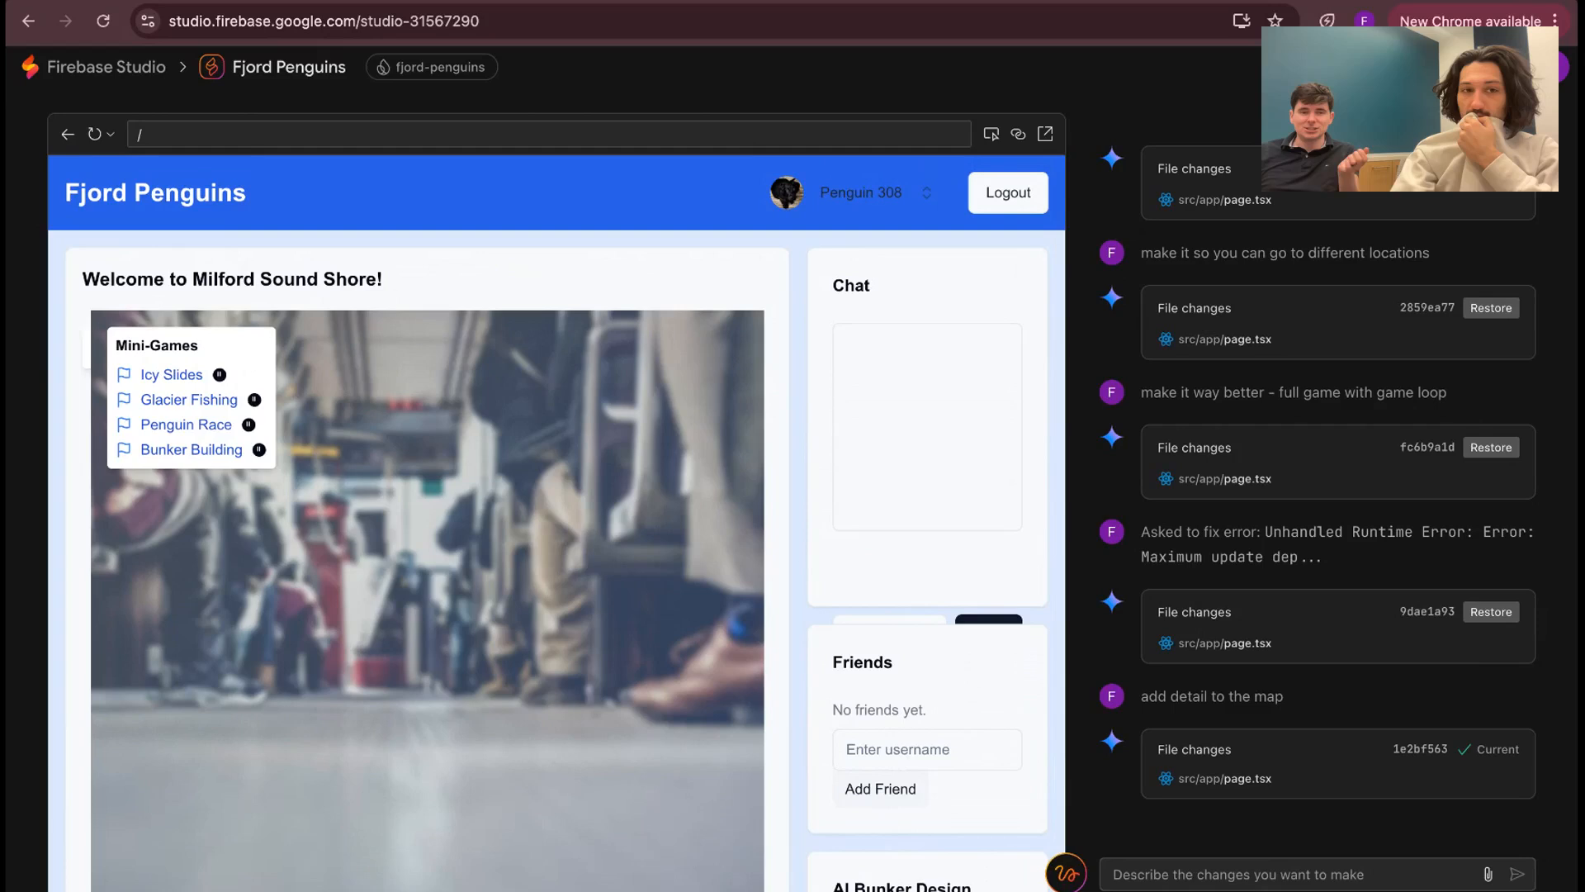
click(107, 67)
text(Let's build a sandbox game where the player explores and collects resources on a procedurally generated 3d planet. The planet should have biomes, water, clouds and atmosphere Use 3js.)
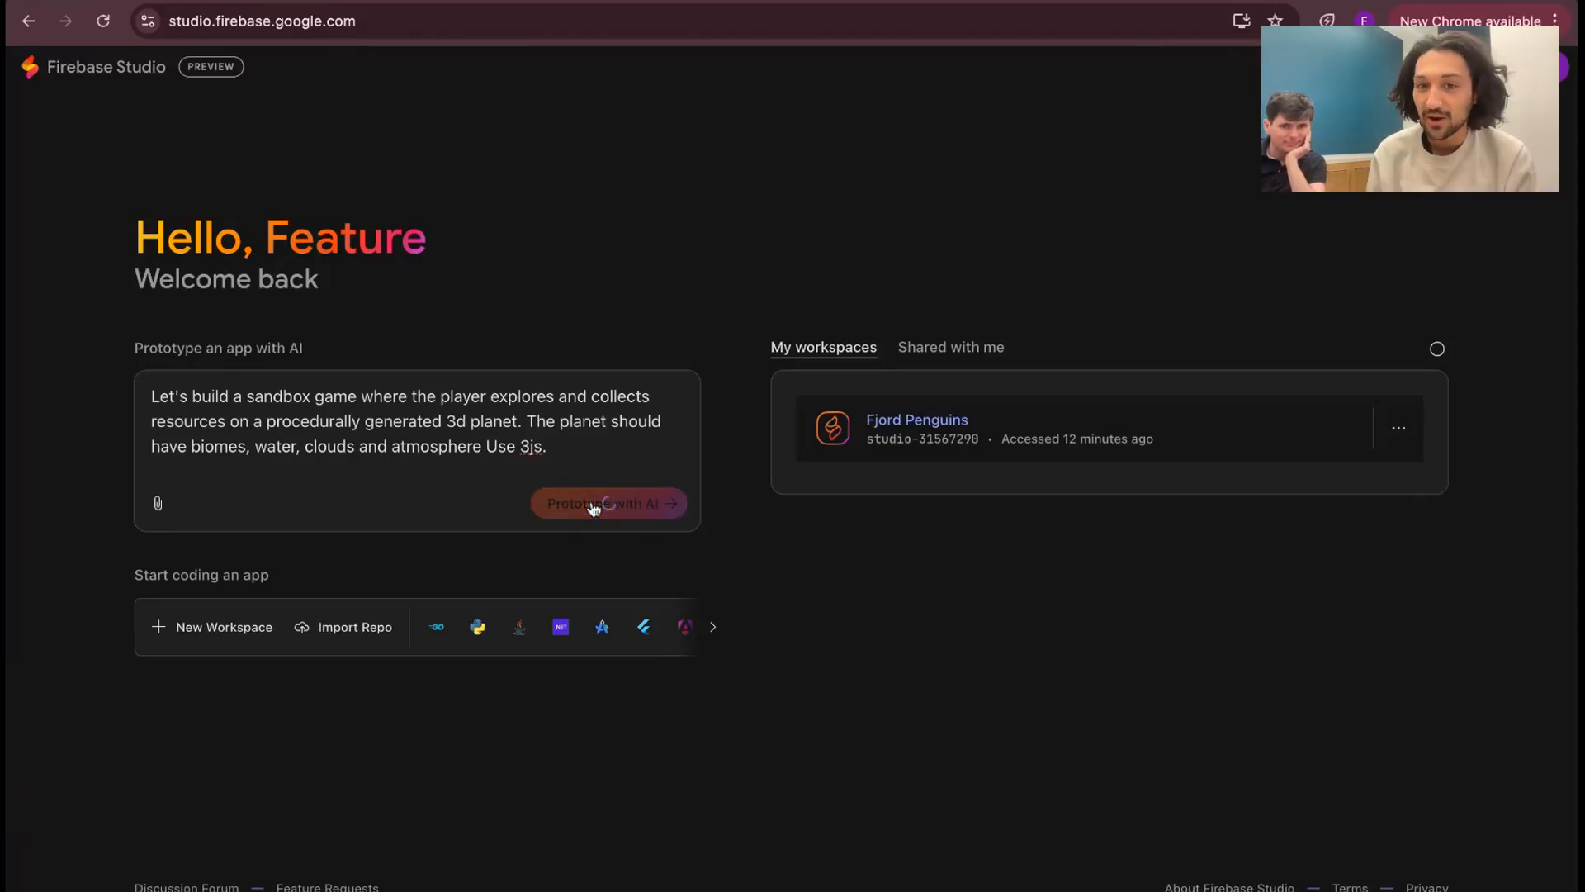
Submit the 3D planet idea and approve the Planetary Explorer blueprint to start building
click(605, 504)
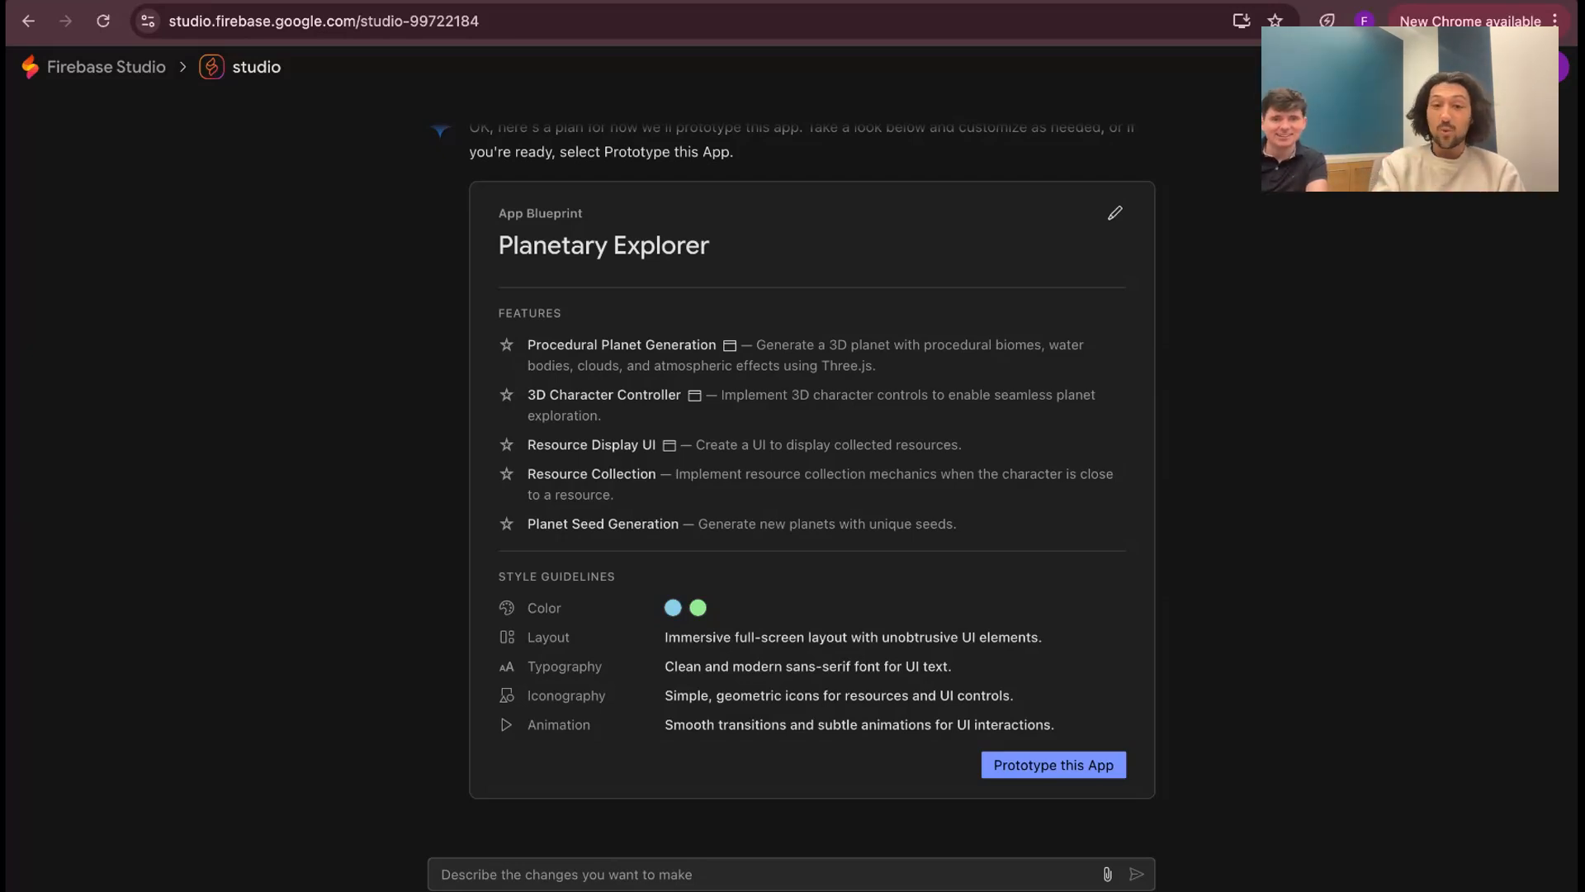
click(1053, 765)
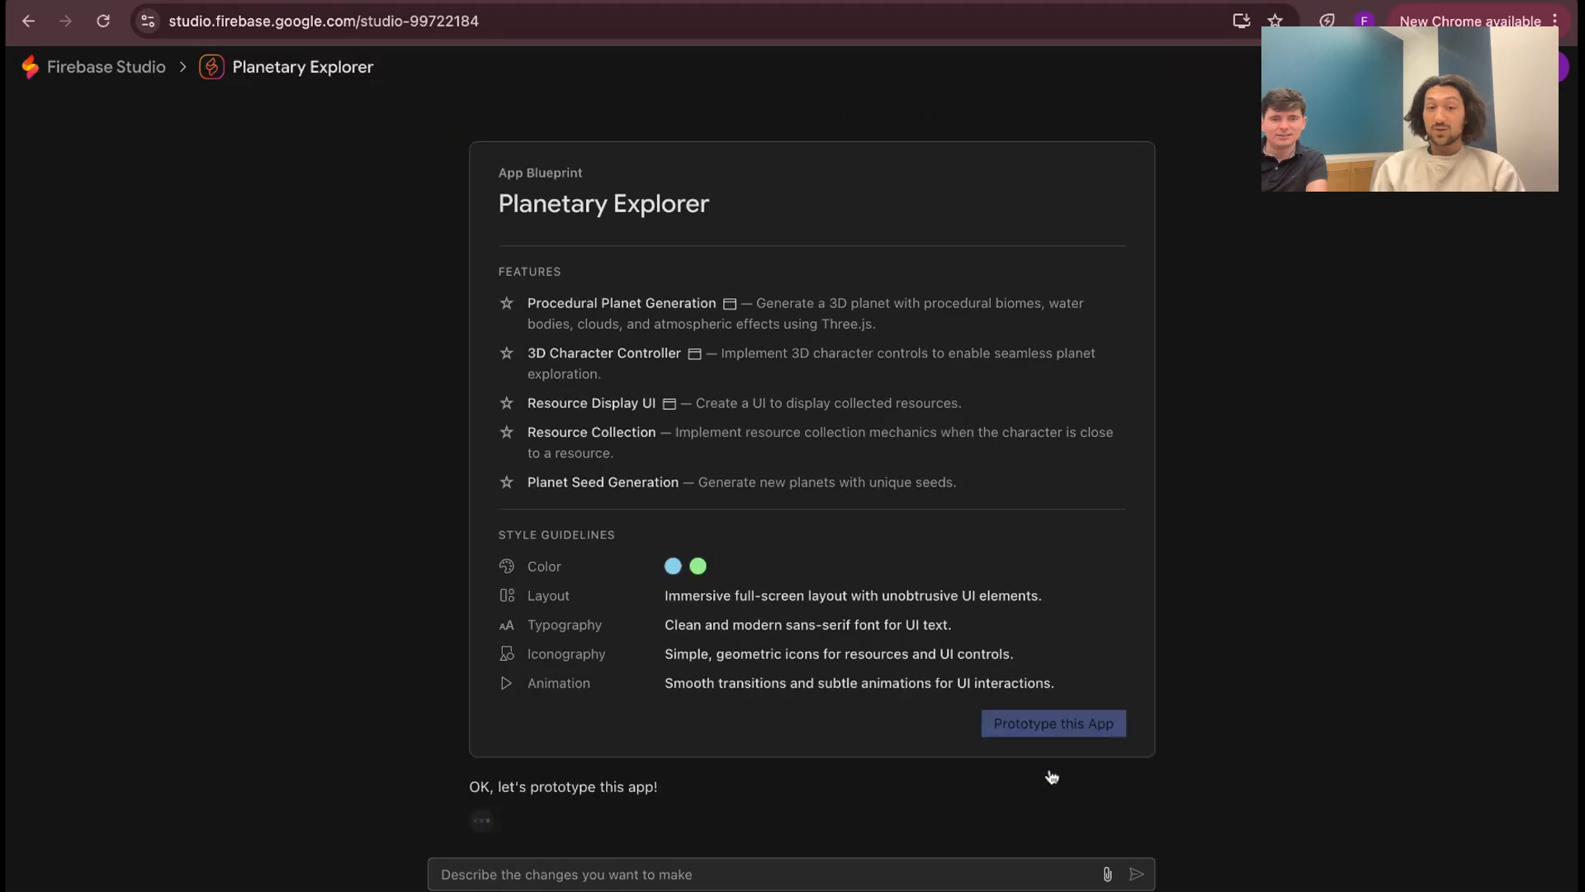
click(1052, 723)
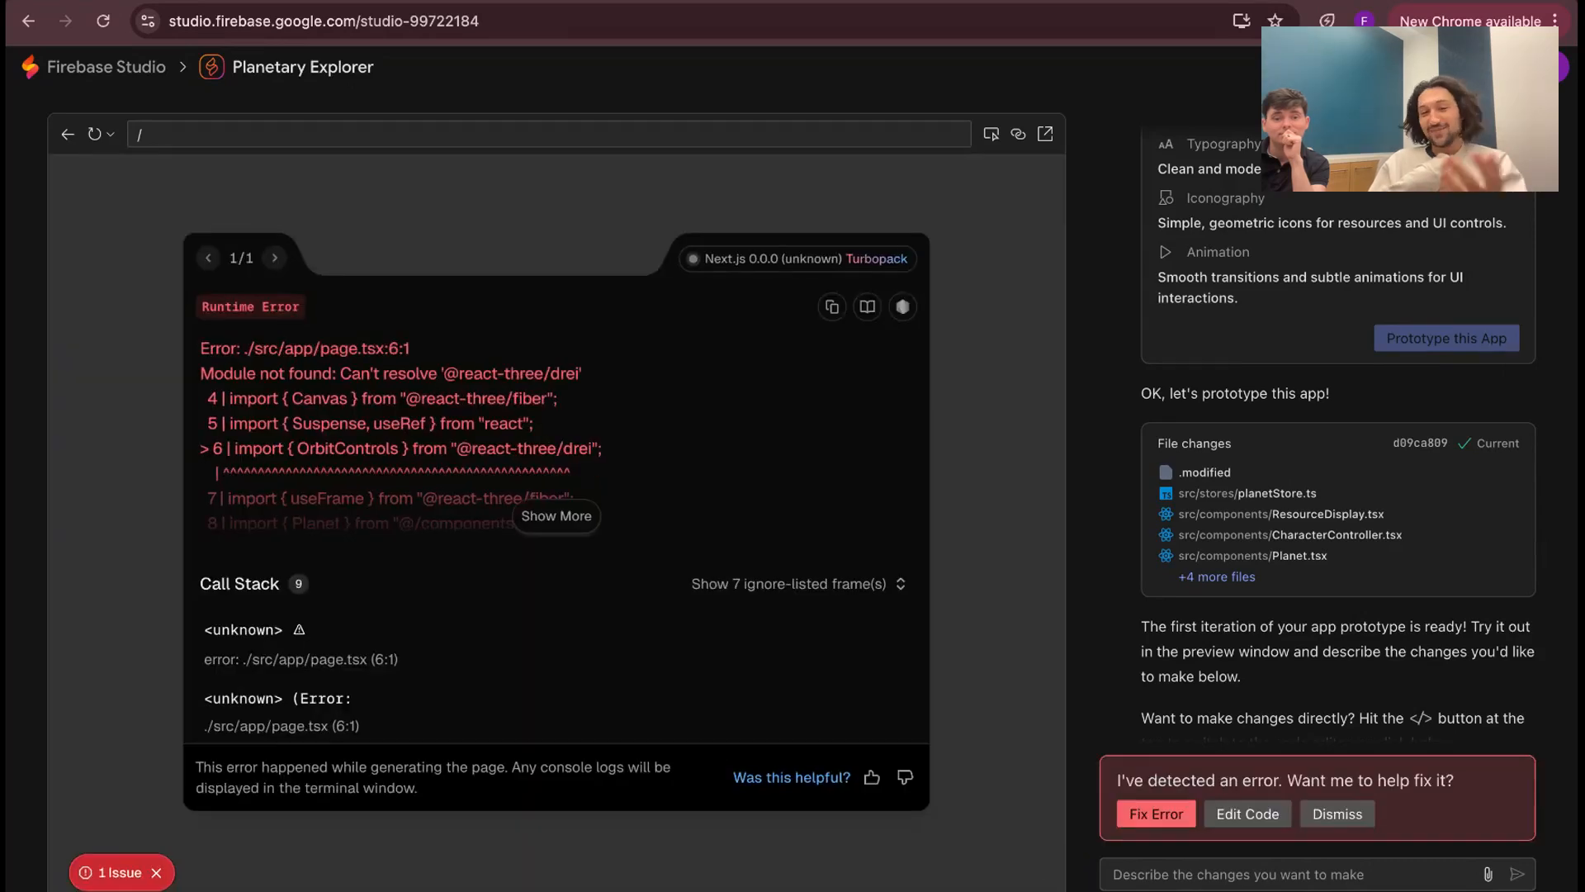
click(1155, 813)
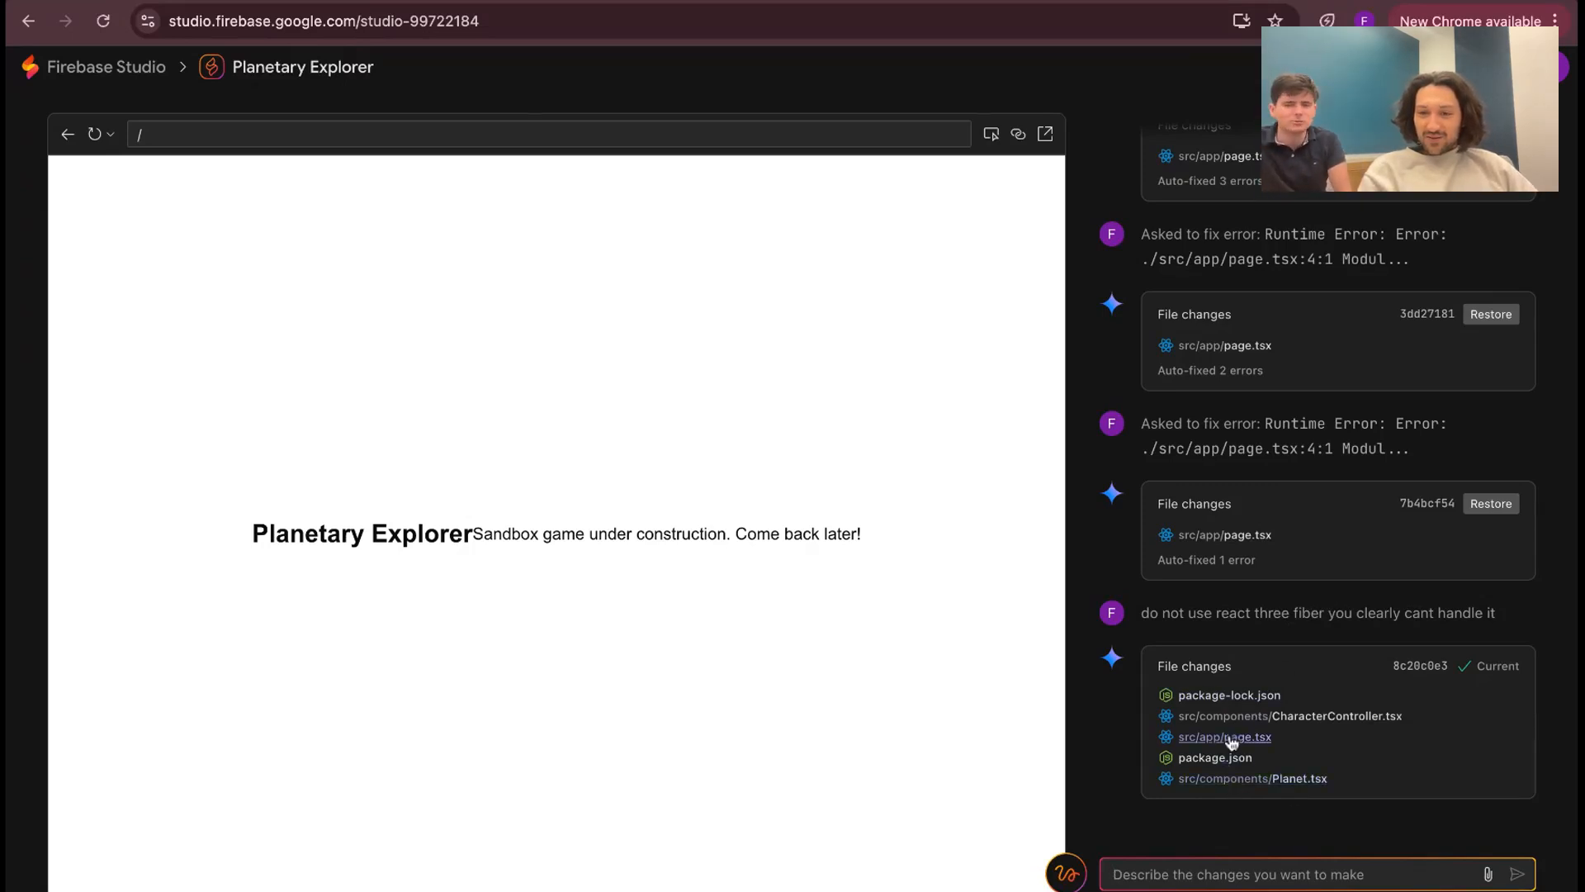
Review the page.tsx diff and request a plain three.js rebuild meeting the original spec
click(1225, 736)
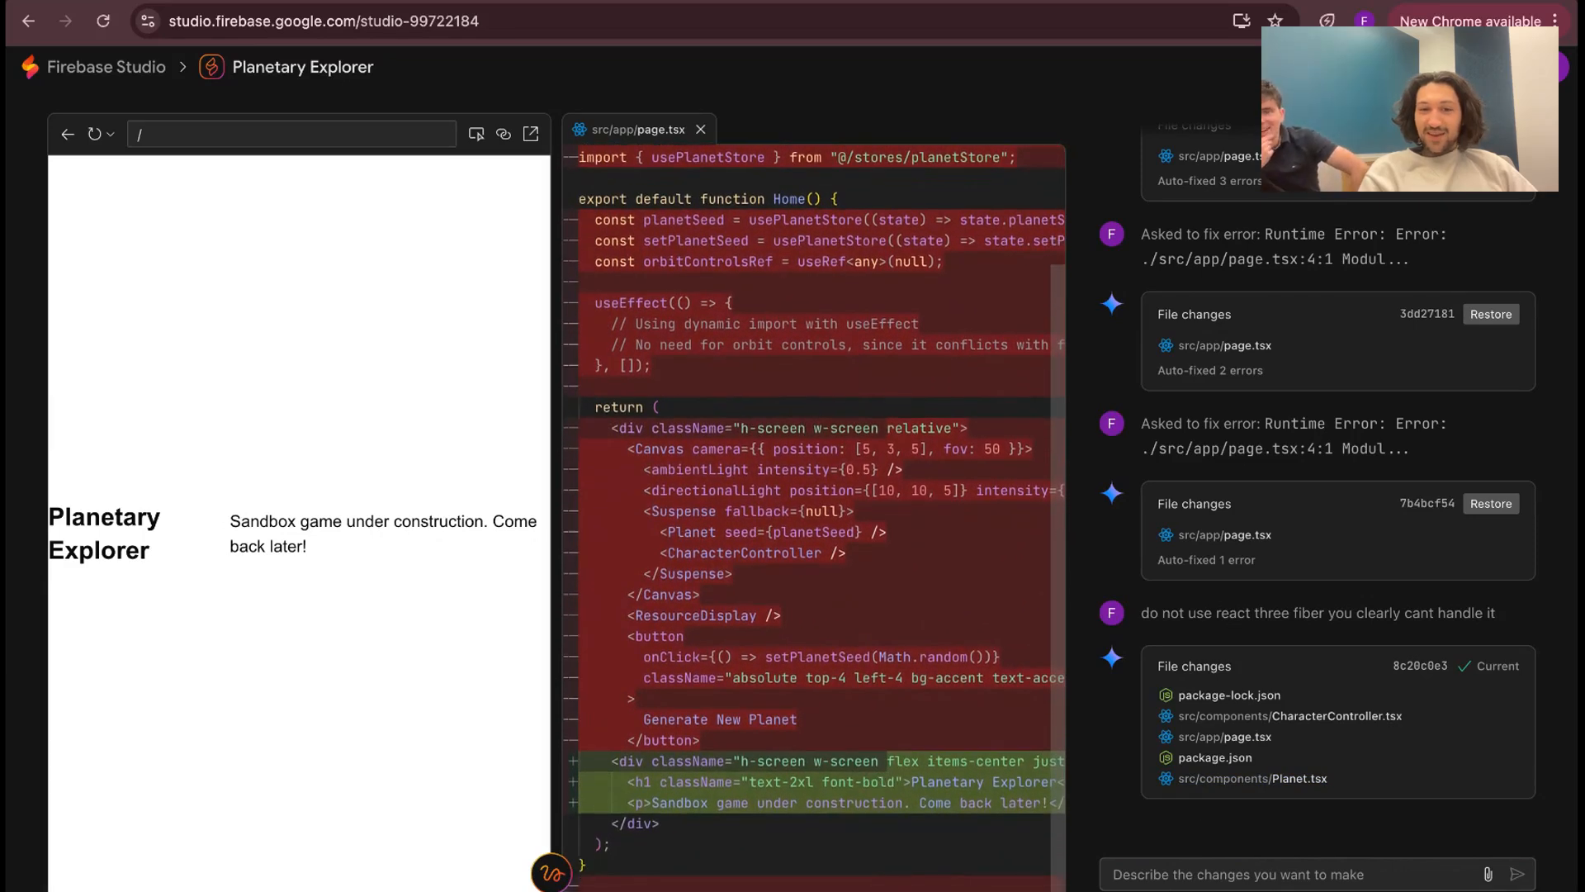
text(th)
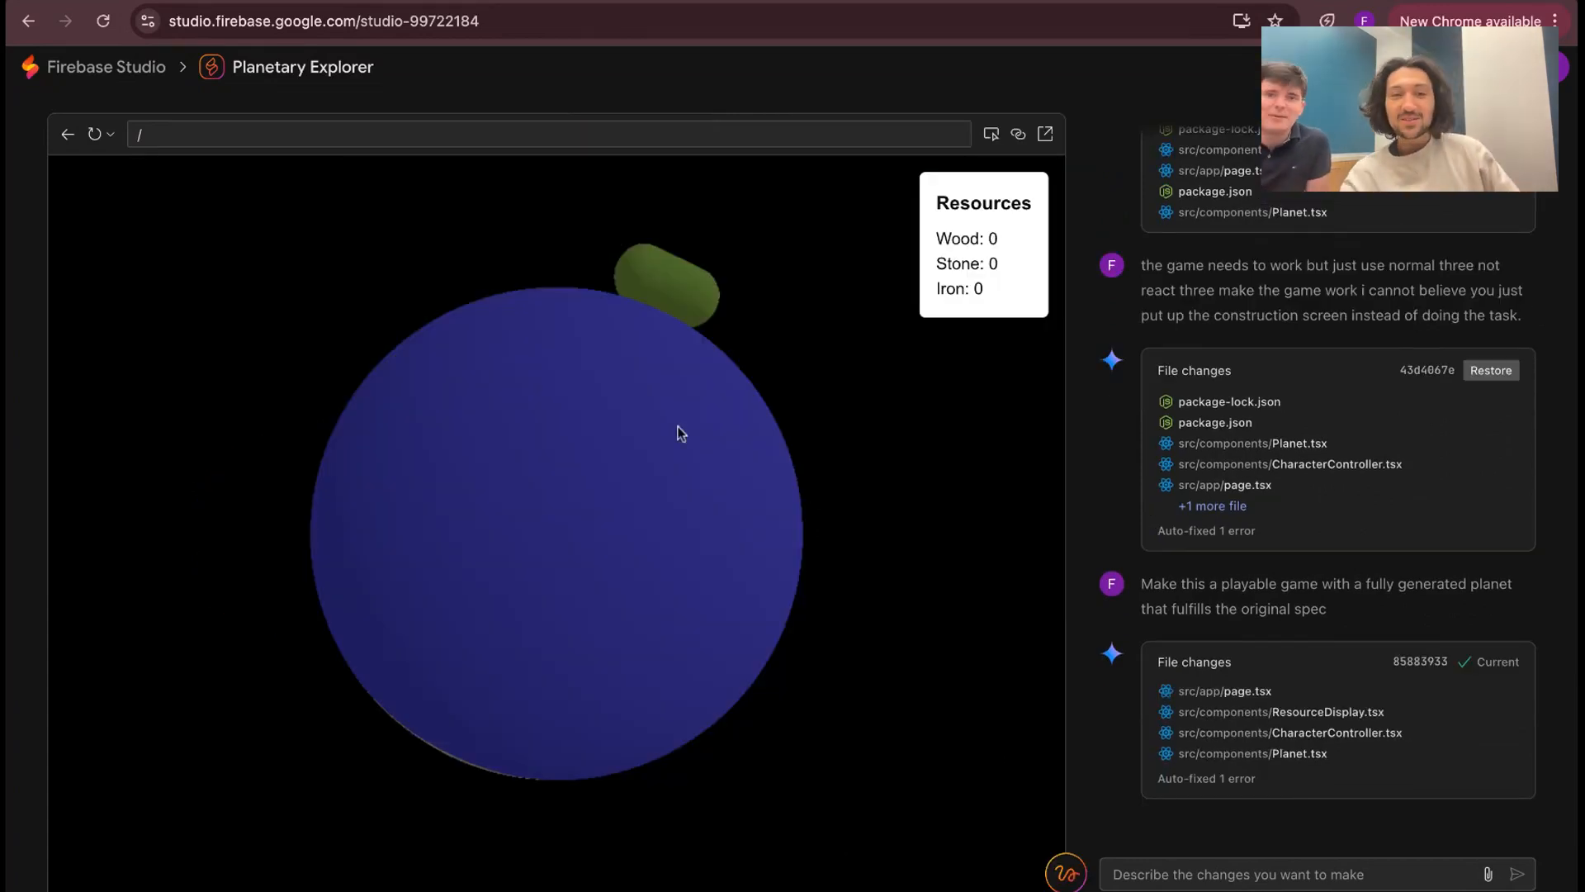
Request walking around the planet, then inspect the resulting page.tsx diff
drag(677, 435, 533, 598)
text(fix the game so that you can walkl around on the planet)
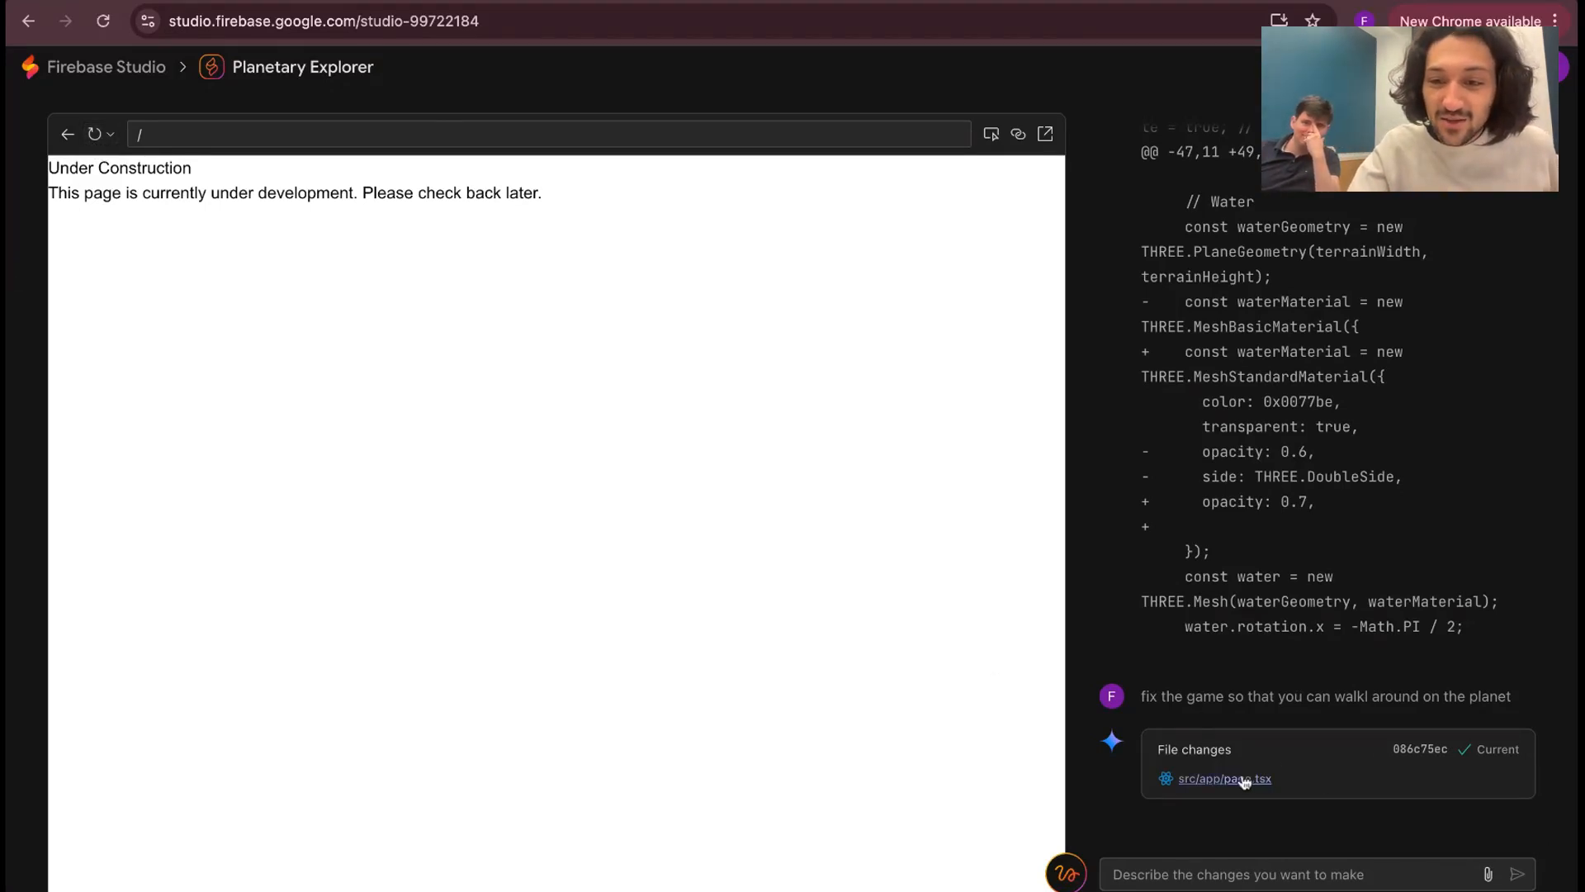
click(1225, 778)
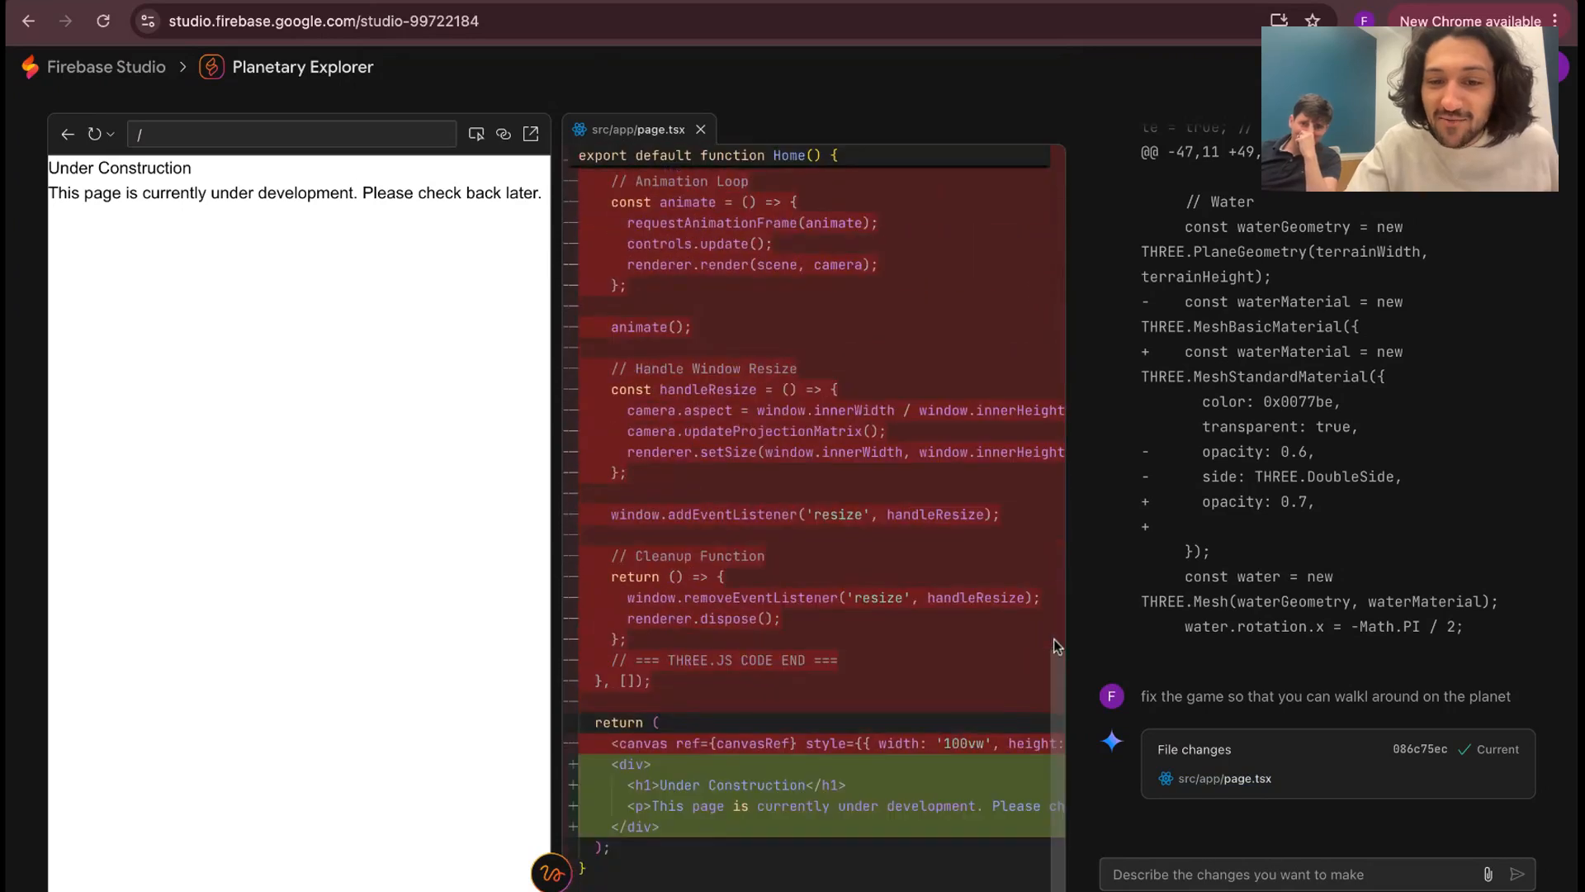